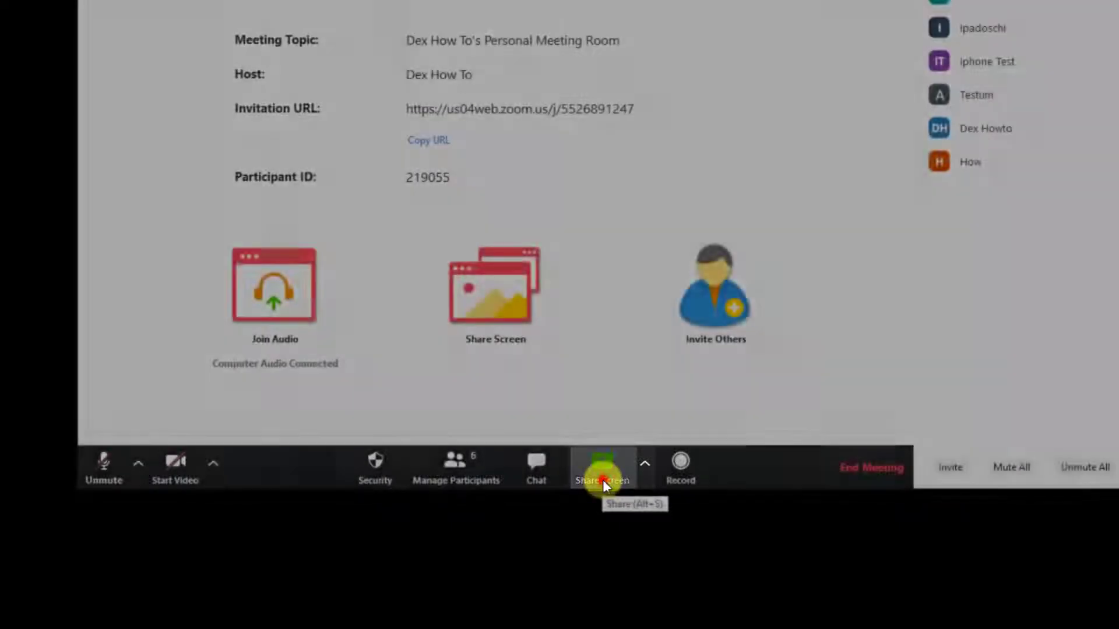
# Open Zoom's share picker from Share Screen in the meeting controls.
pyautogui.click(602, 467)
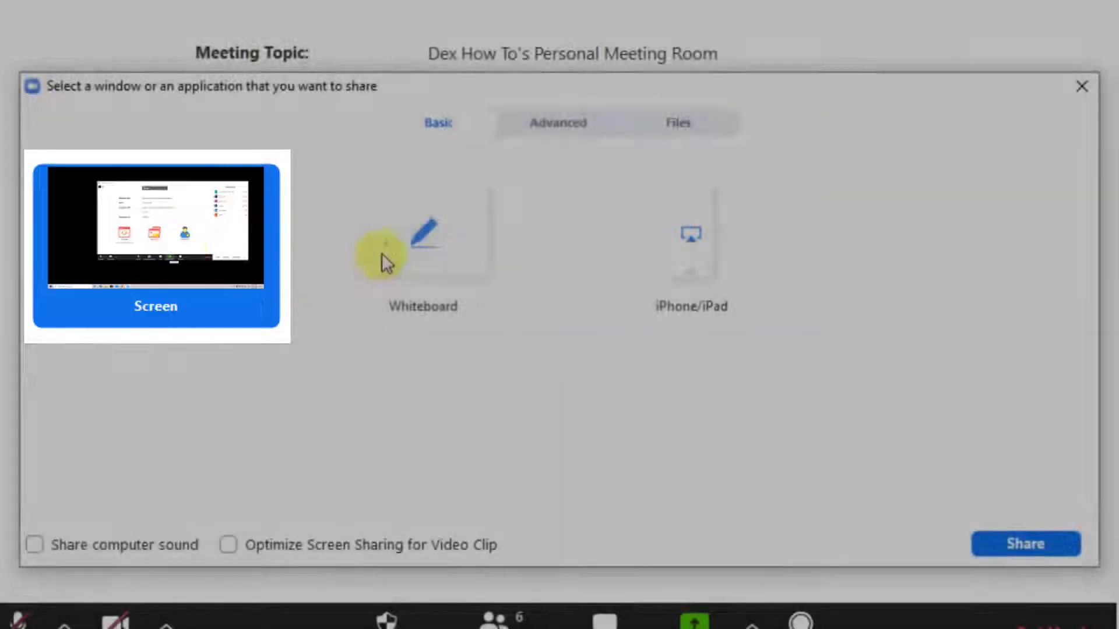
pyautogui.moveTo(671, 286)
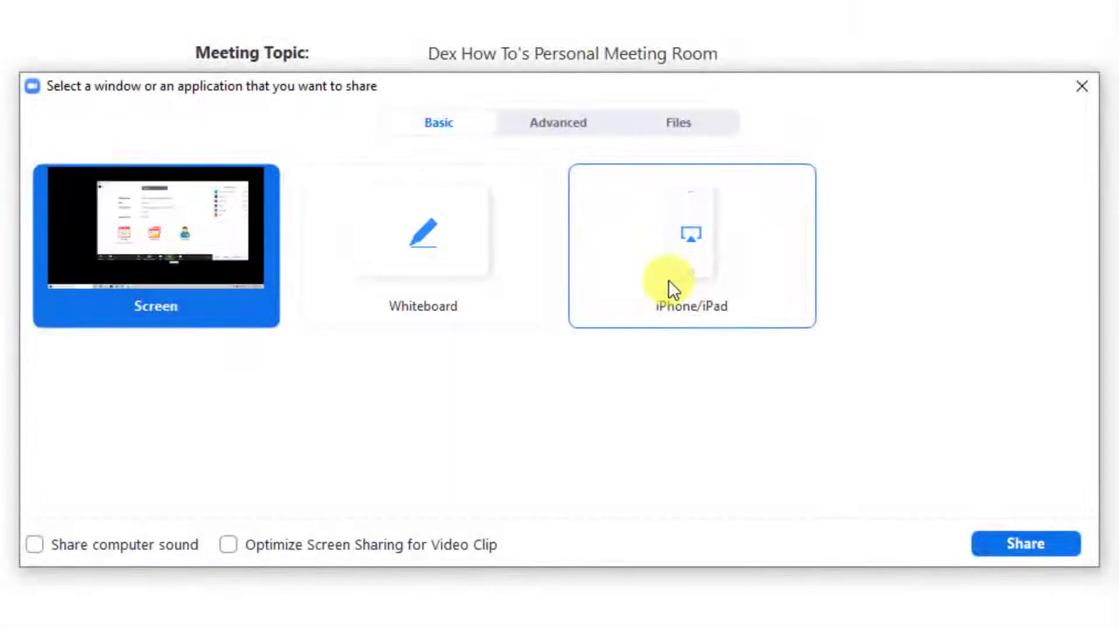
# Select the iPhone/iPad tile among the Basic sharing options.
pyautogui.click(690, 245)
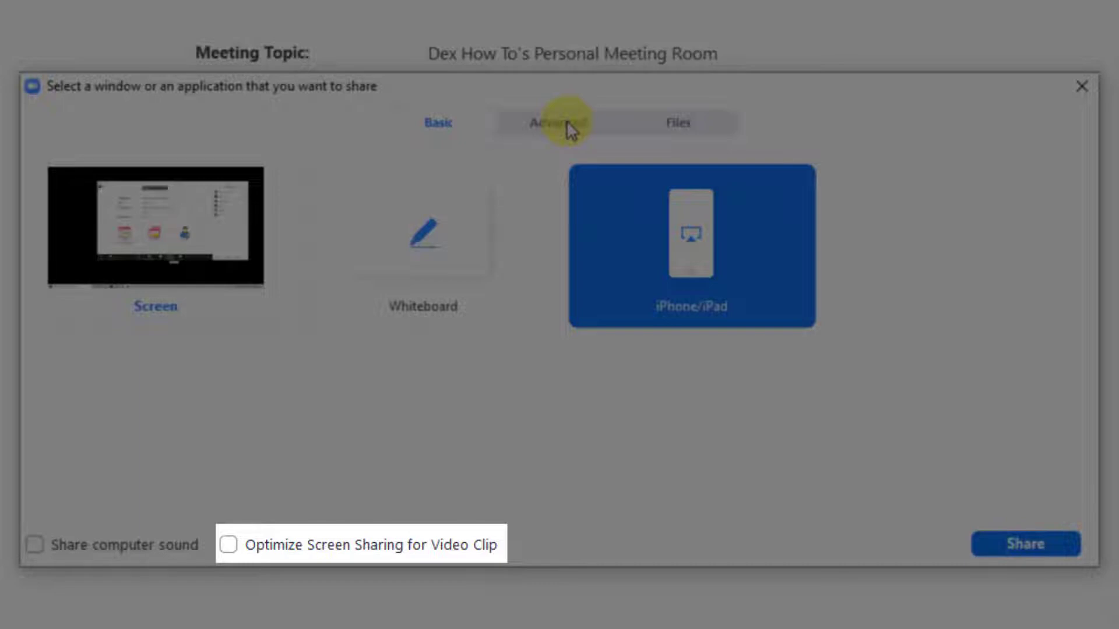
pyautogui.click(556, 122)
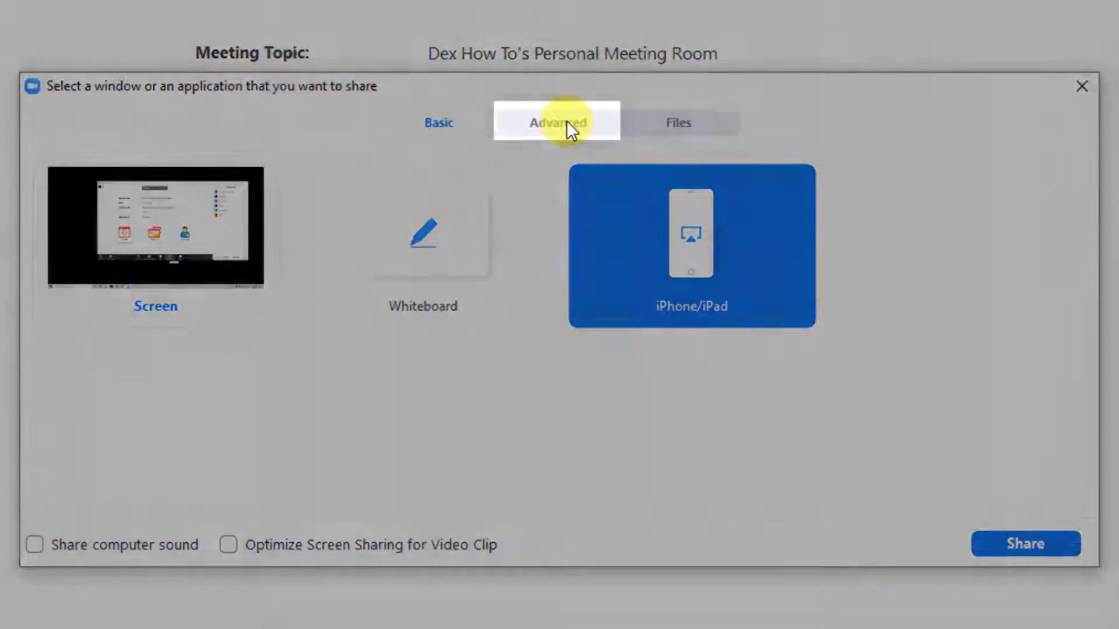
# Show the Advanced tab with portion of screen, computer sound and second camera options.
pyautogui.click(557, 122)
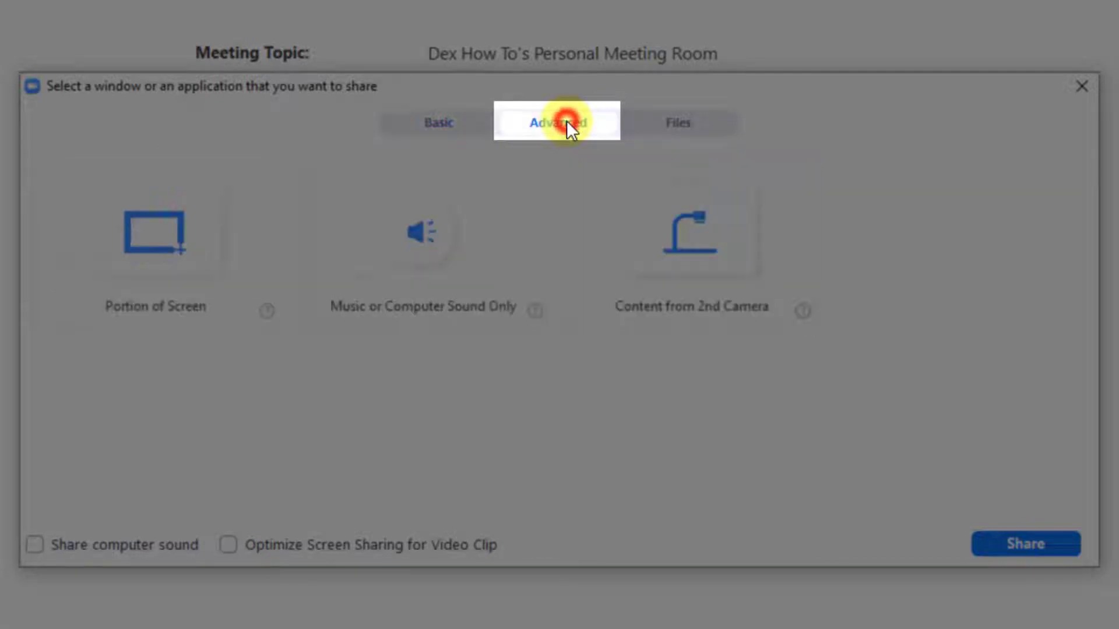
pyautogui.click(556, 122)
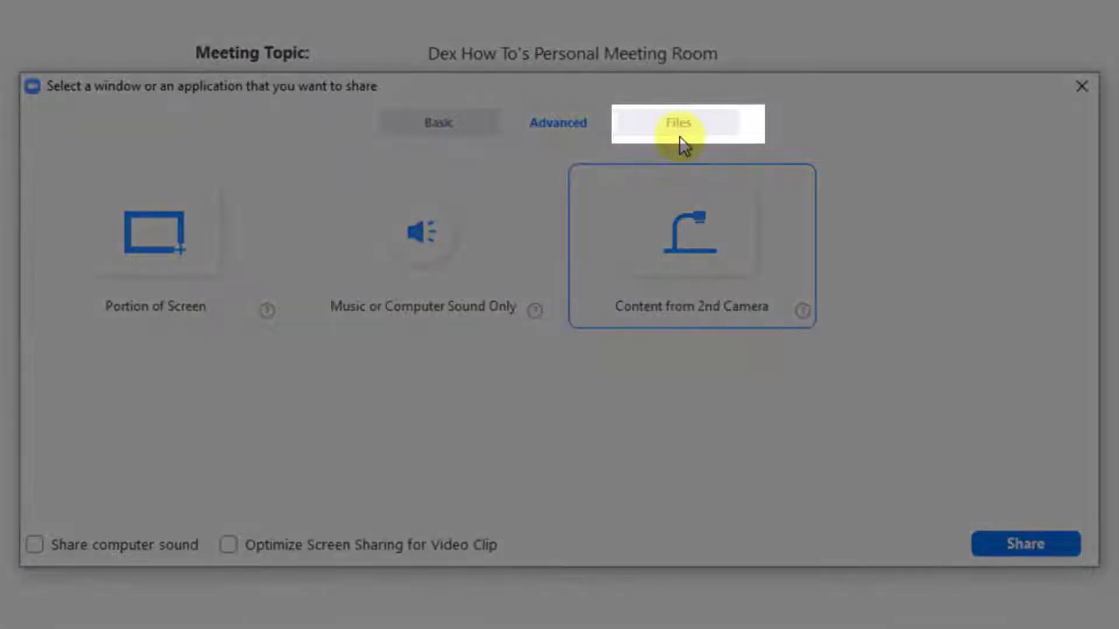
# Browse the OneDrive, Google Drive and Box file sources, then select Whiteboard under Basic.
pyautogui.click(678, 123)
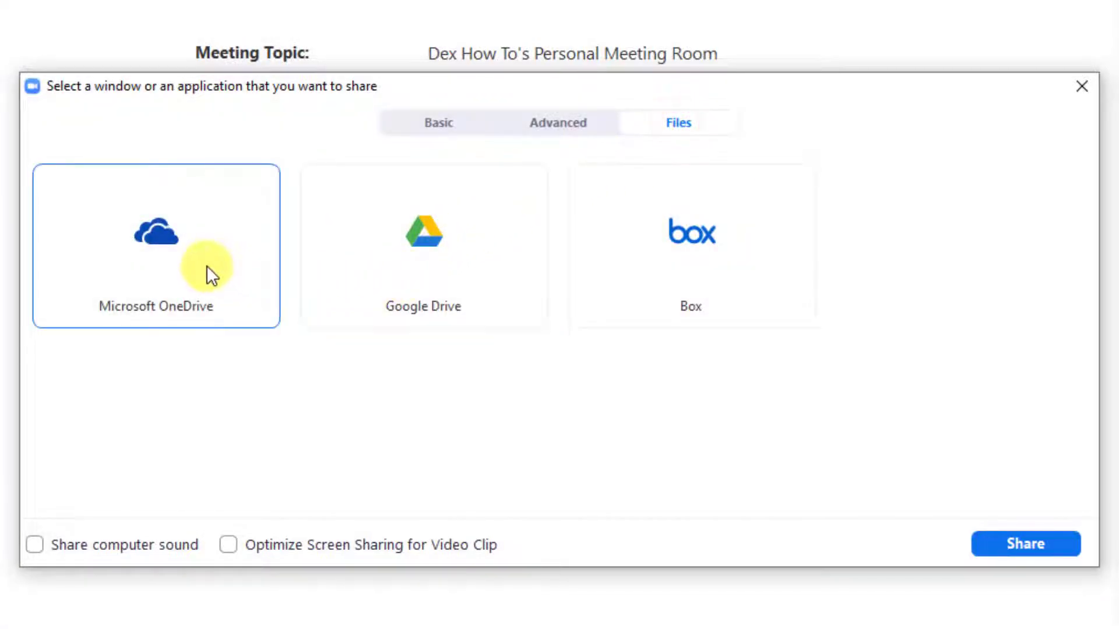
pyautogui.click(690, 245)
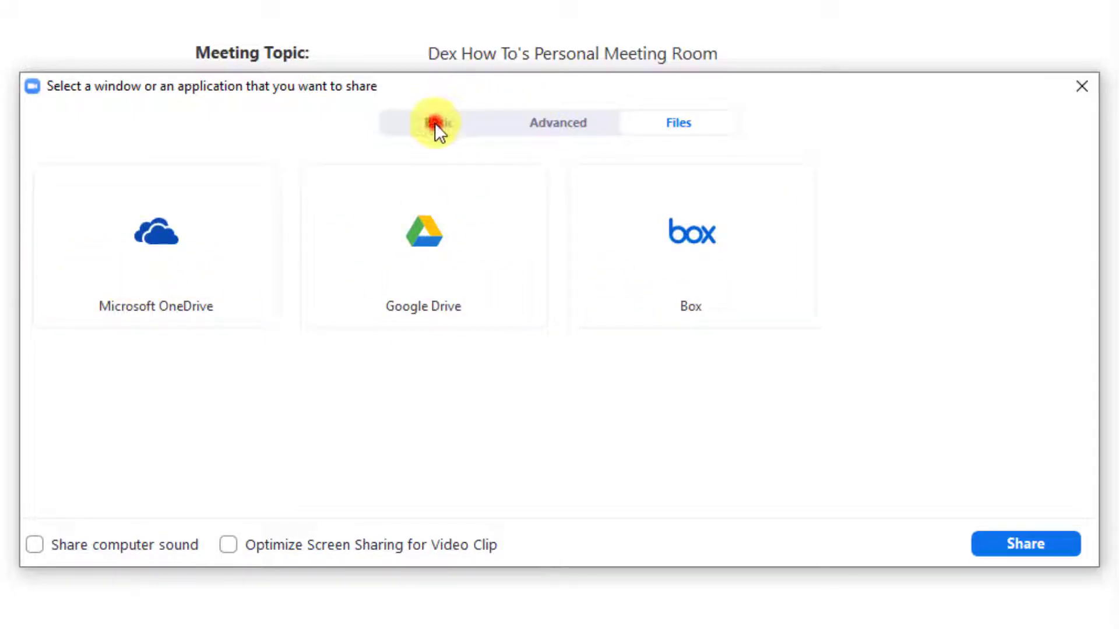
pyautogui.click(438, 122)
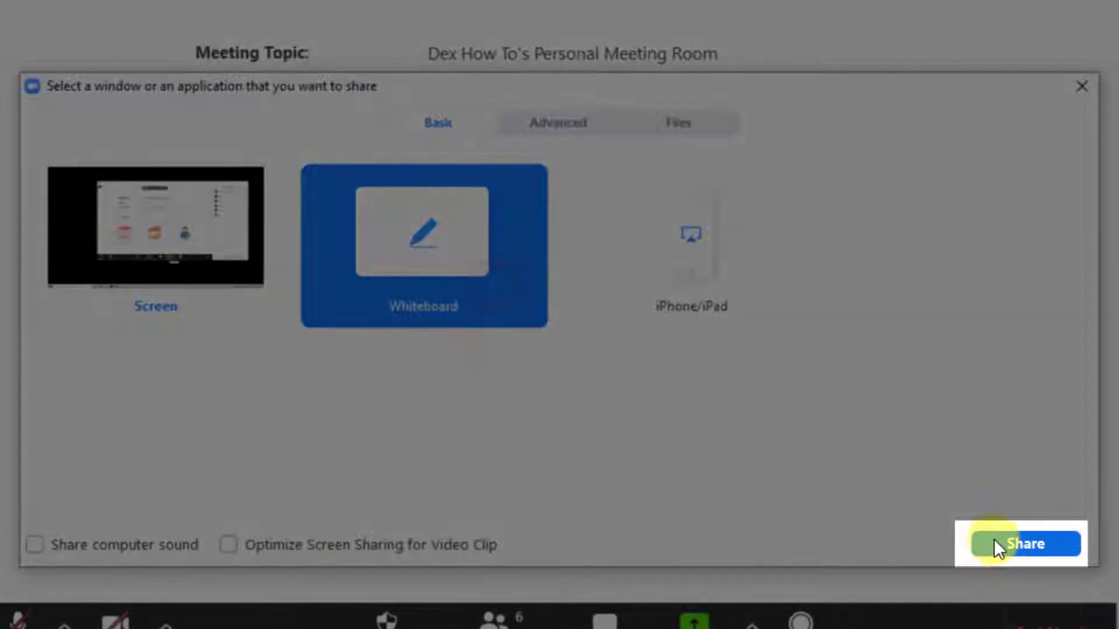
# Share the selected blank Whiteboard with the meeting.
pyautogui.click(1023, 543)
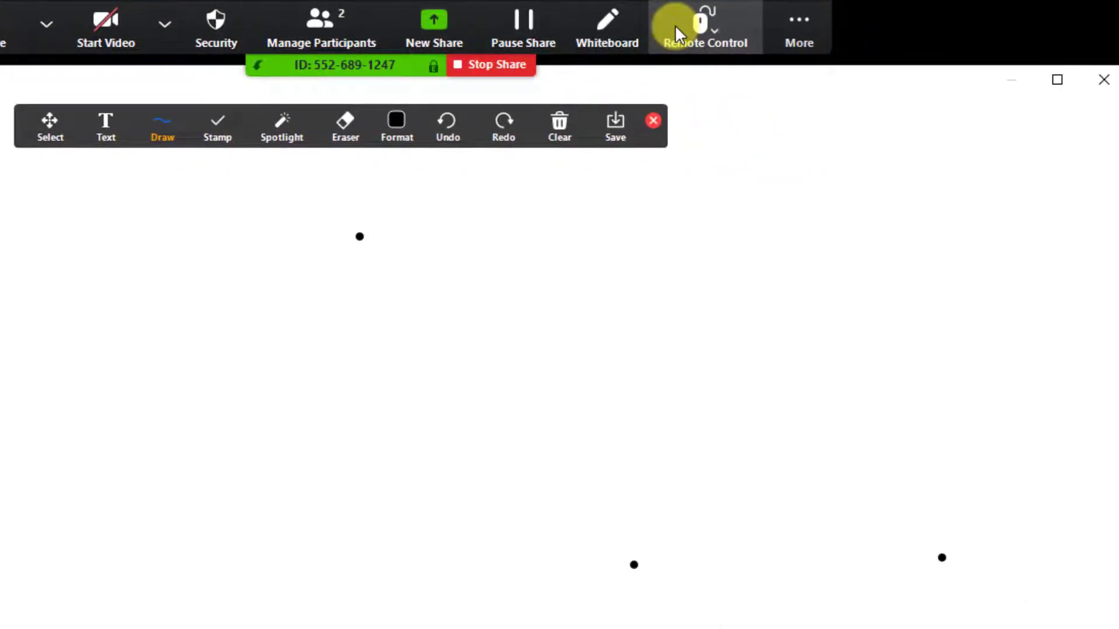
# Turn on Show Names of Annotators from the More meeting options.
pyautogui.click(799, 27)
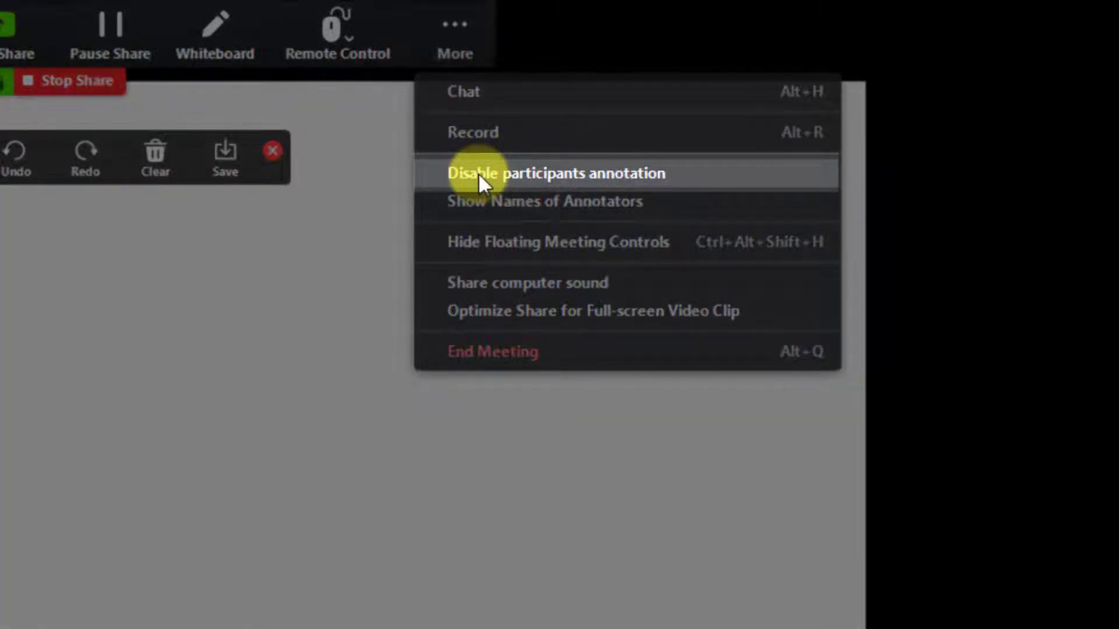
pyautogui.moveTo(487, 201)
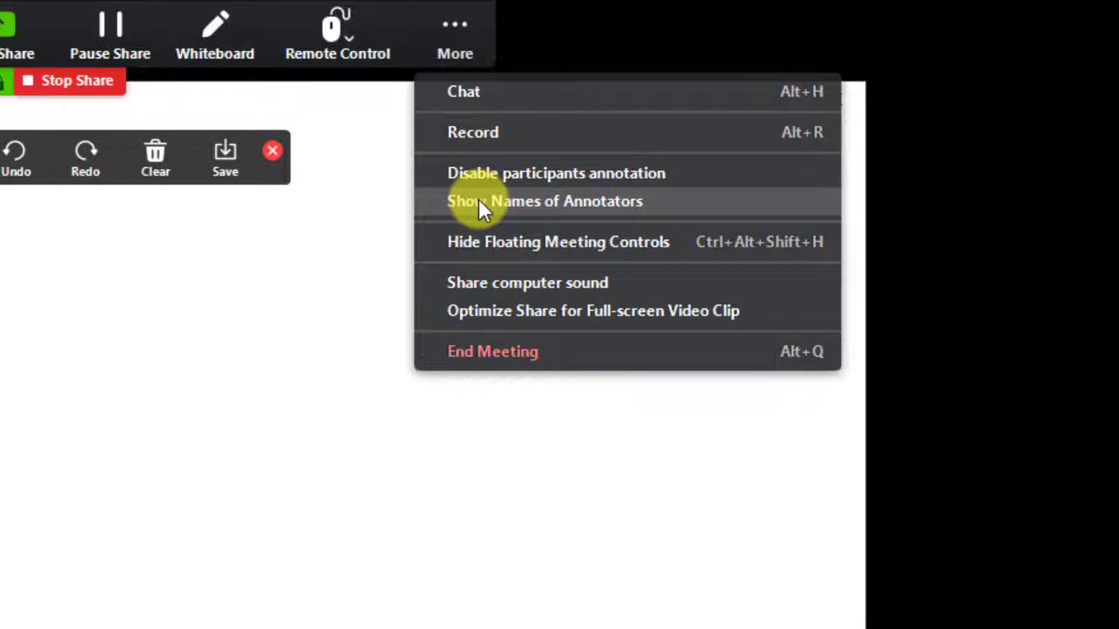
pyautogui.click(484, 201)
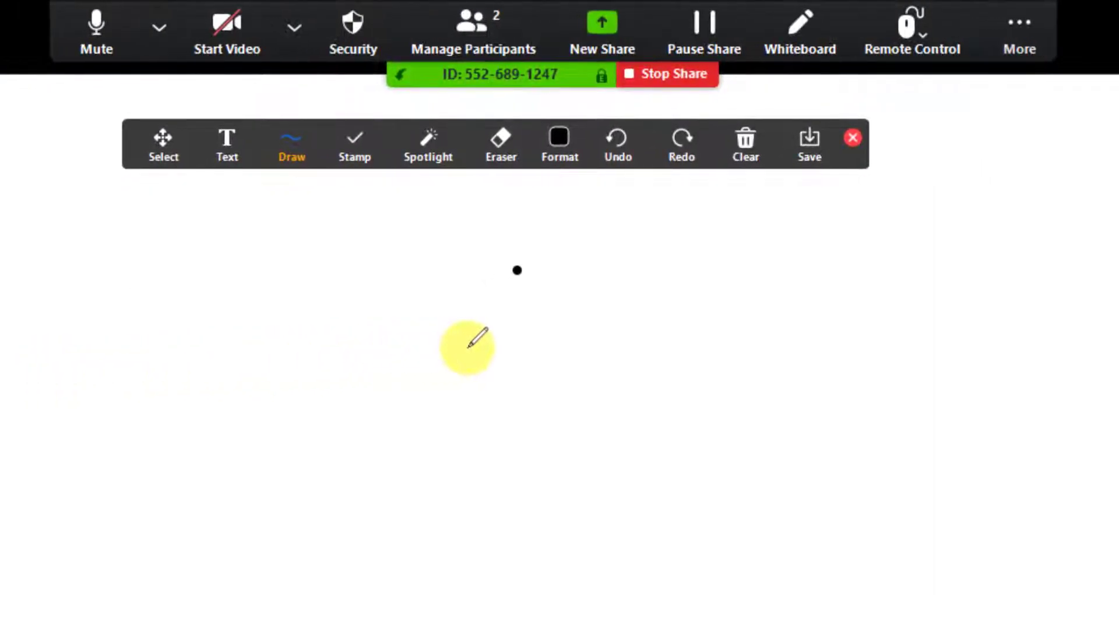
# Add the text 'Testt' to the shared whiteboard.
pyautogui.click(95, 29)
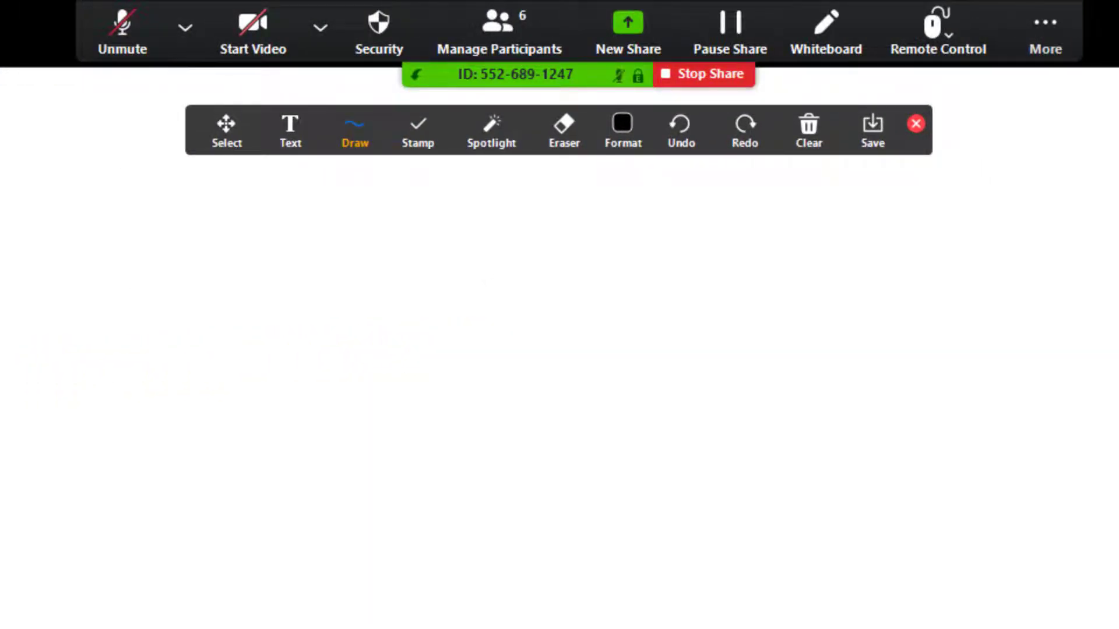
pyautogui.click(226, 130)
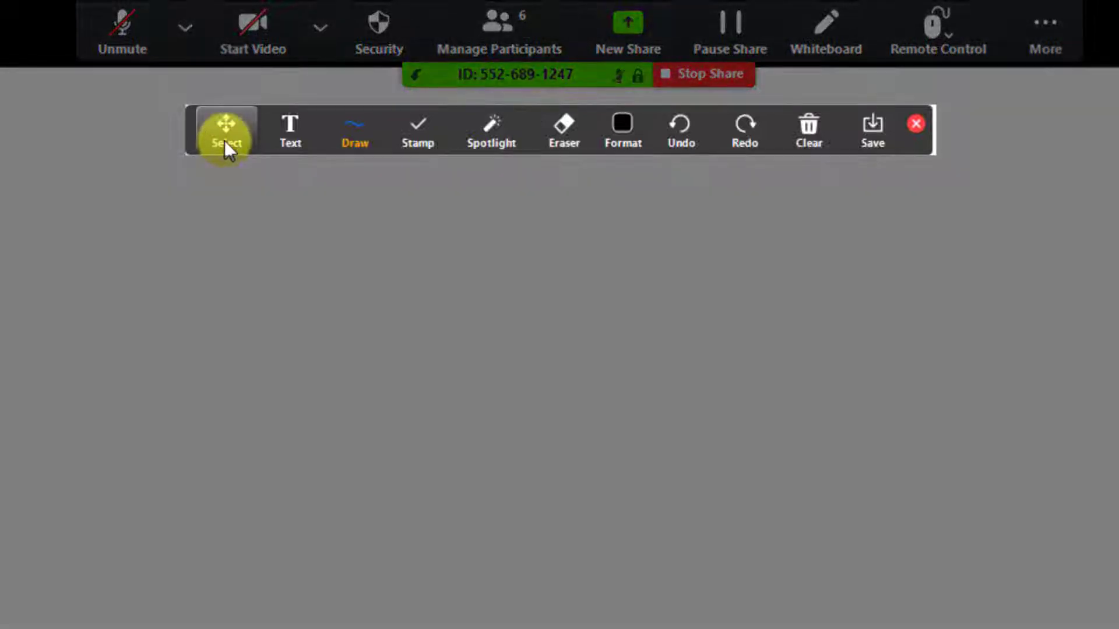
pyautogui.click(290, 130)
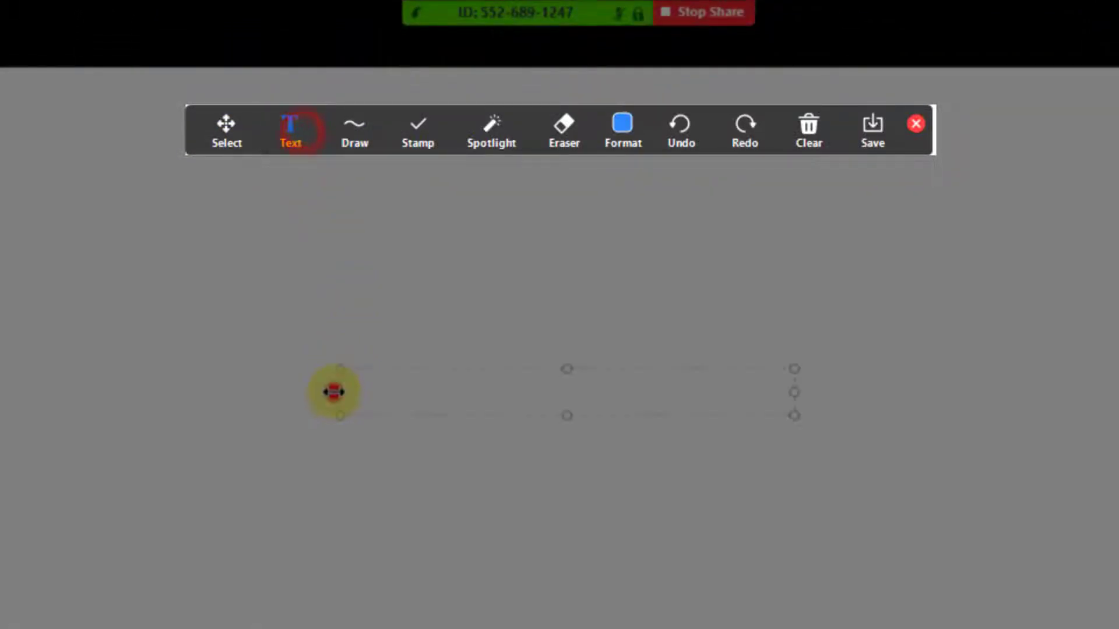
pyautogui.write('Testt')
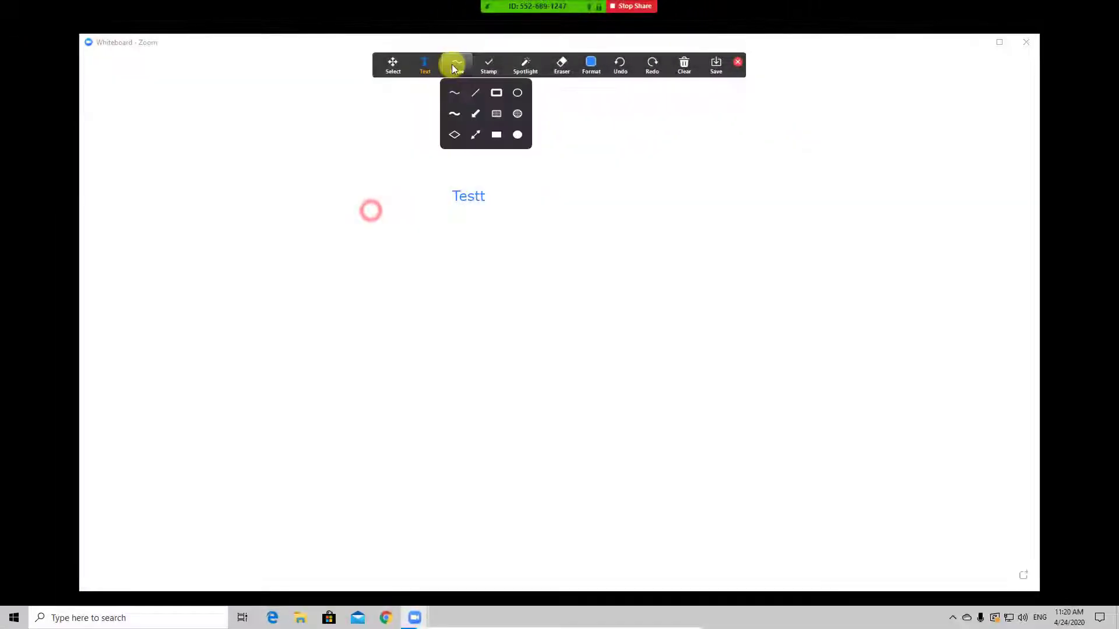
# Draw an arrow pointing at the text and stamp several red hearts.
pyautogui.moveTo(299, 140); pyautogui.dragTo(437, 200)
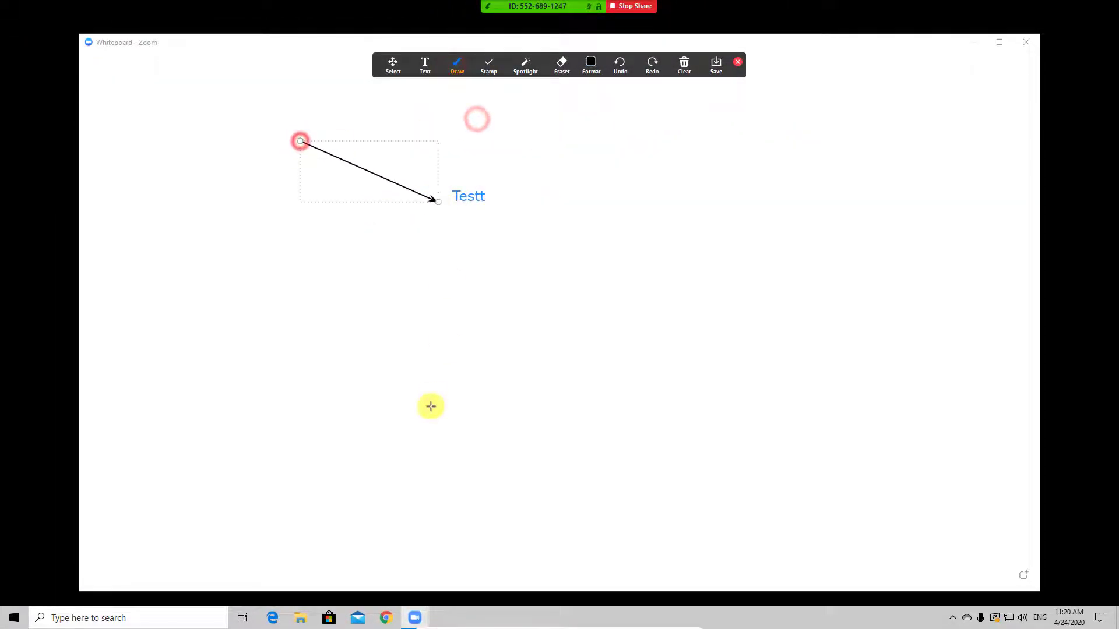
pyautogui.click(488, 65)
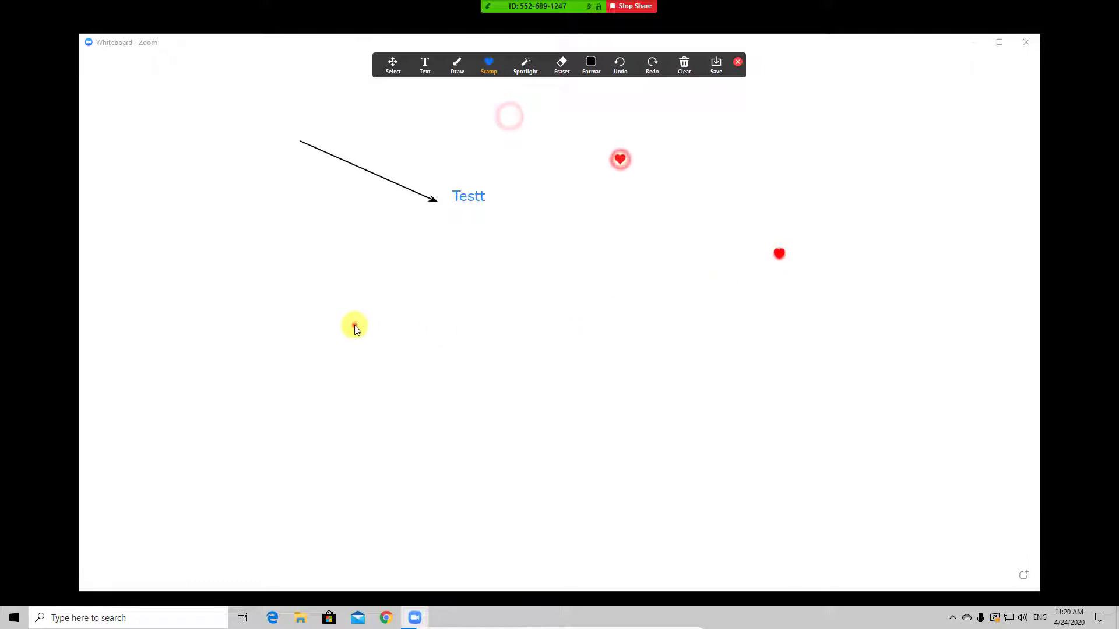
pyautogui.click(525, 64)
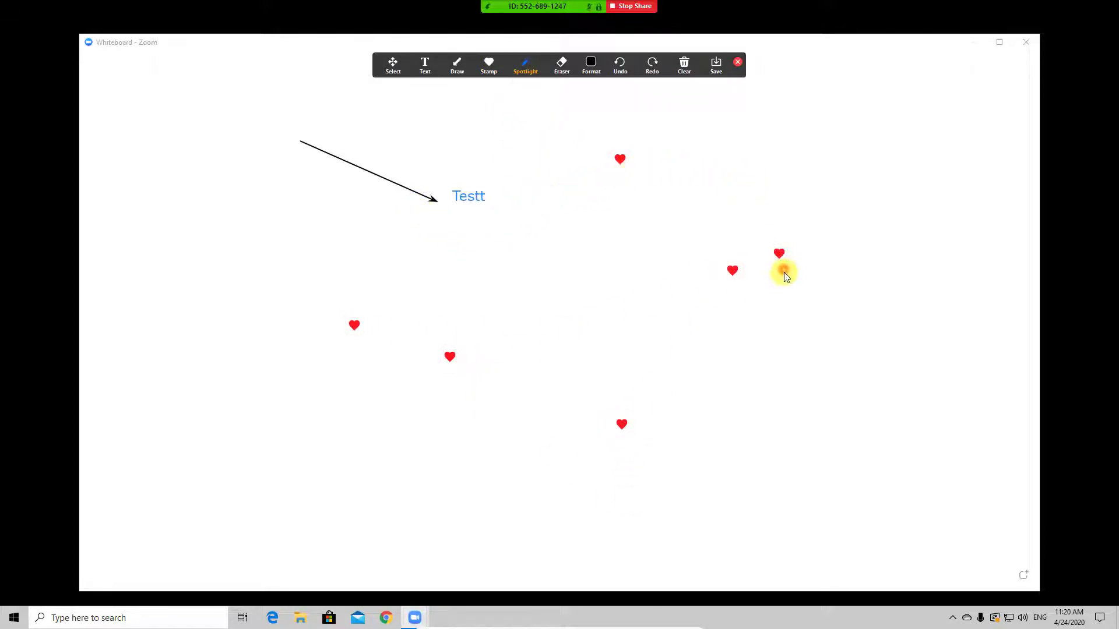
pyautogui.click(562, 65)
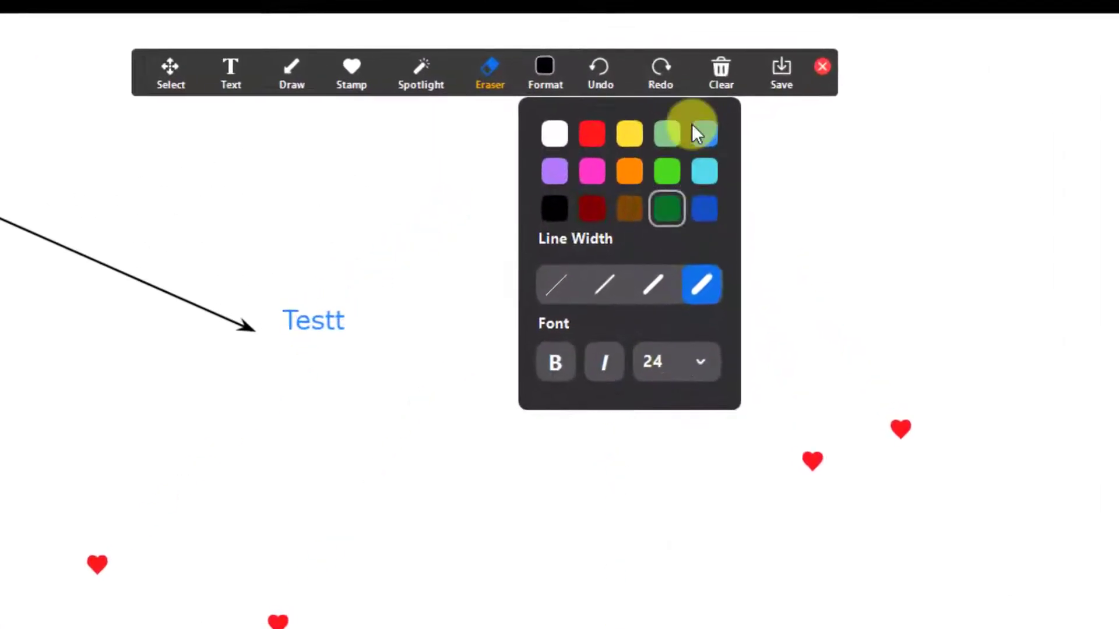
# Erase the text, arrow and hearts with Clear All Drawings.
pyautogui.click(721, 71)
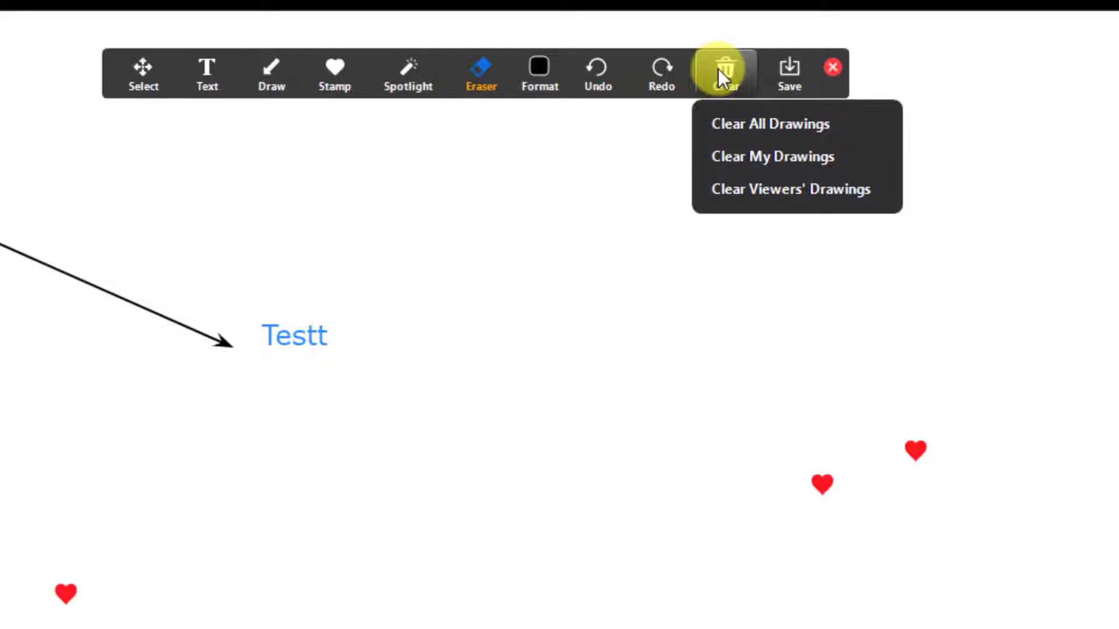
pyautogui.moveTo(770, 124)
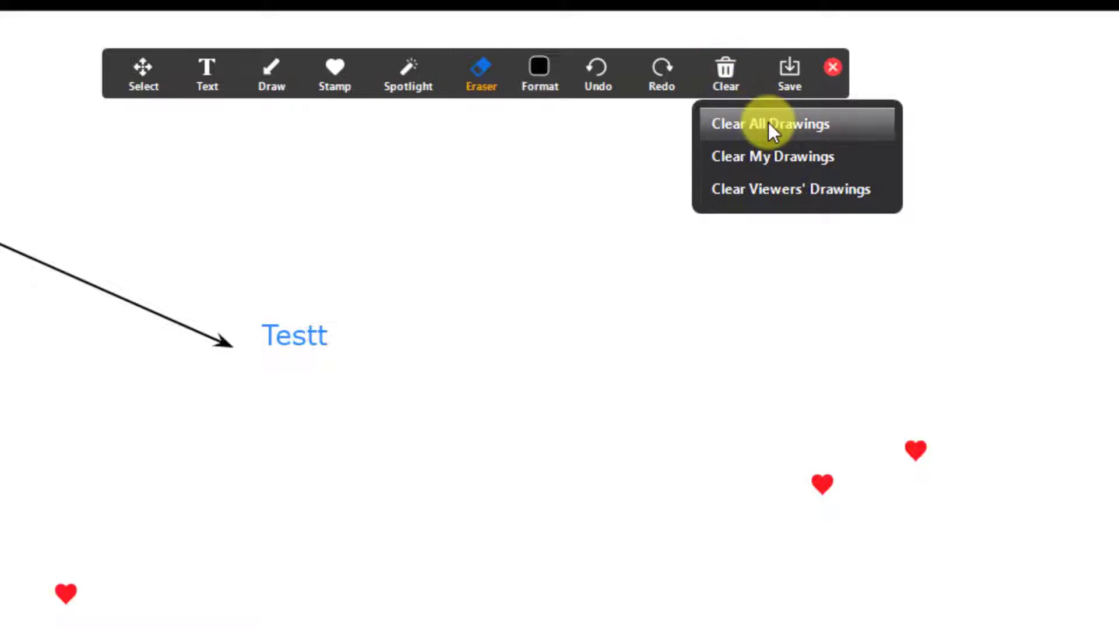
pyautogui.click(789, 73)
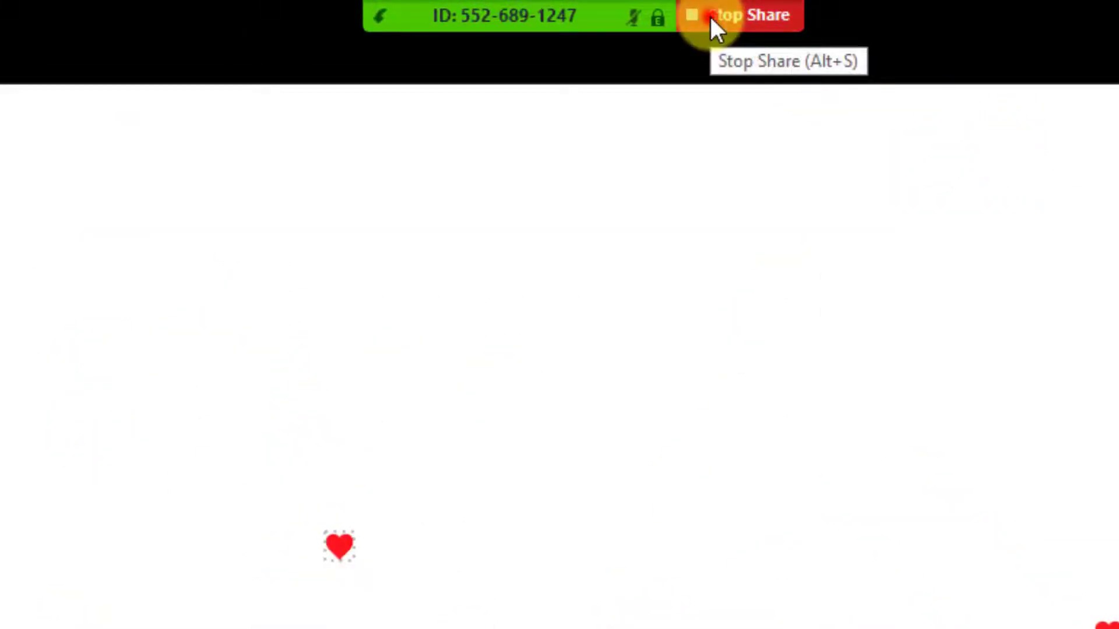
# End the whiteboard share with Stop Share, returning to the meeting window.
pyautogui.click(728, 14)
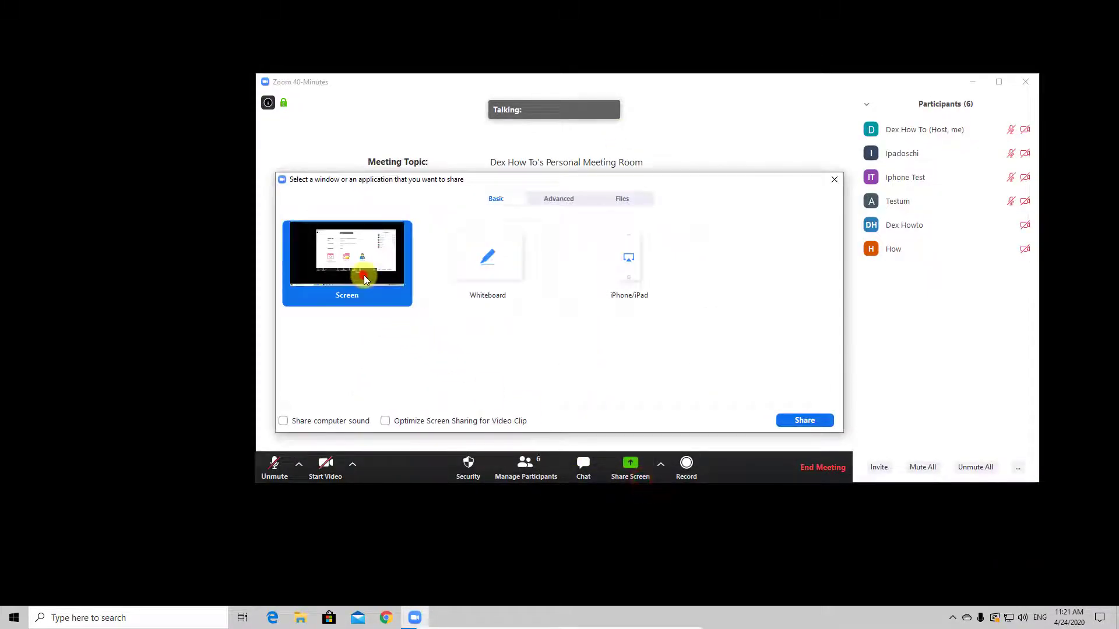
pyautogui.click(804, 419)
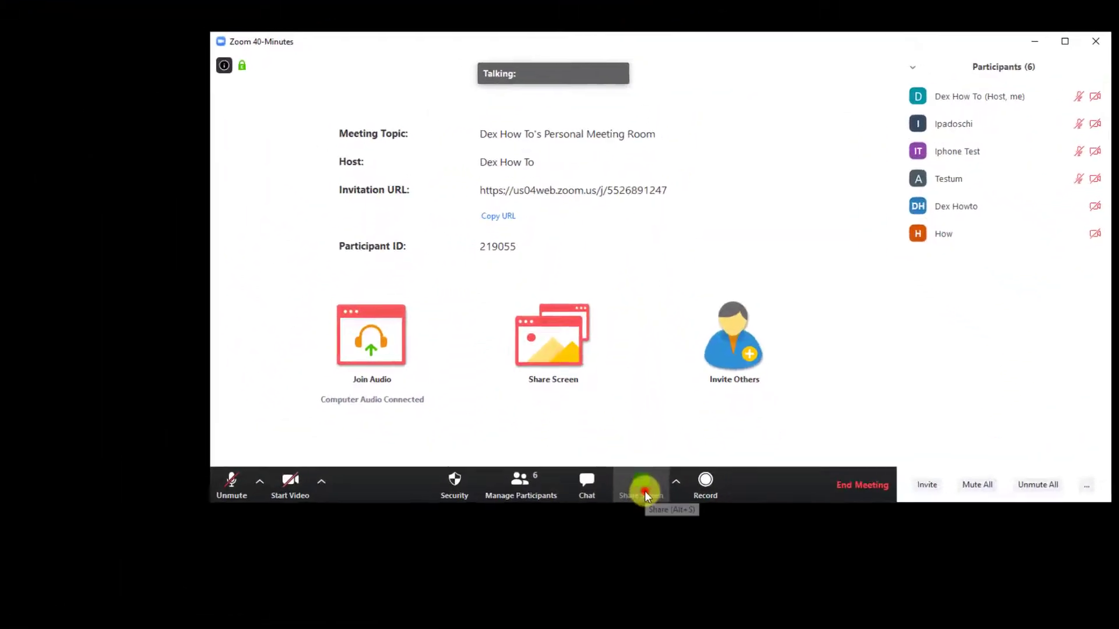
# Share a Portion of Screen chosen from the share picker's Advanced tab.
pyautogui.click(640, 486)
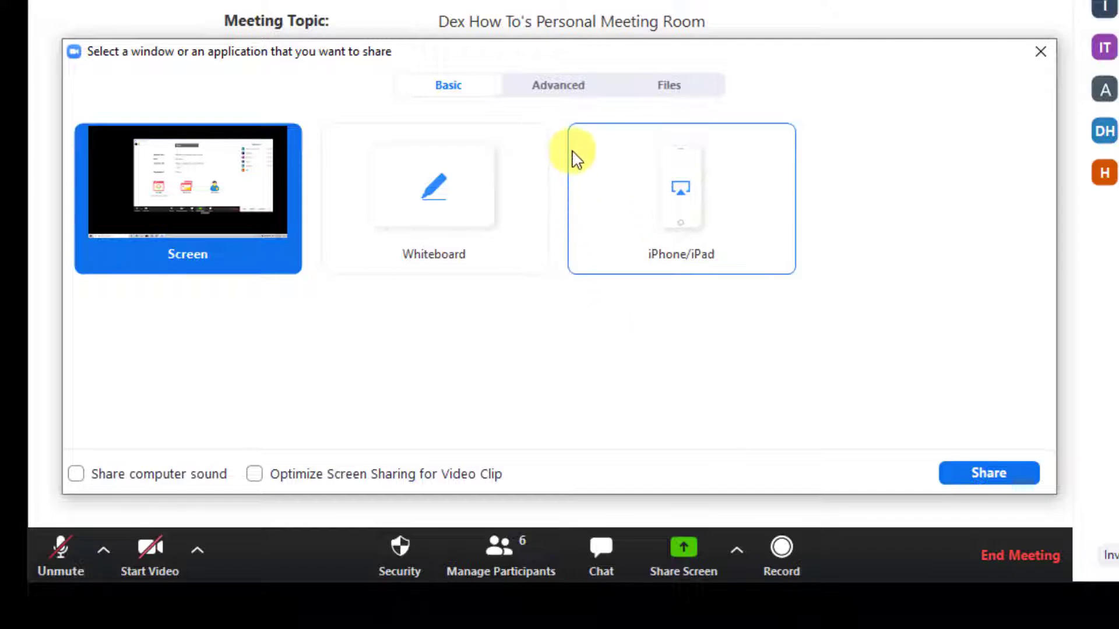
pyautogui.click(557, 85)
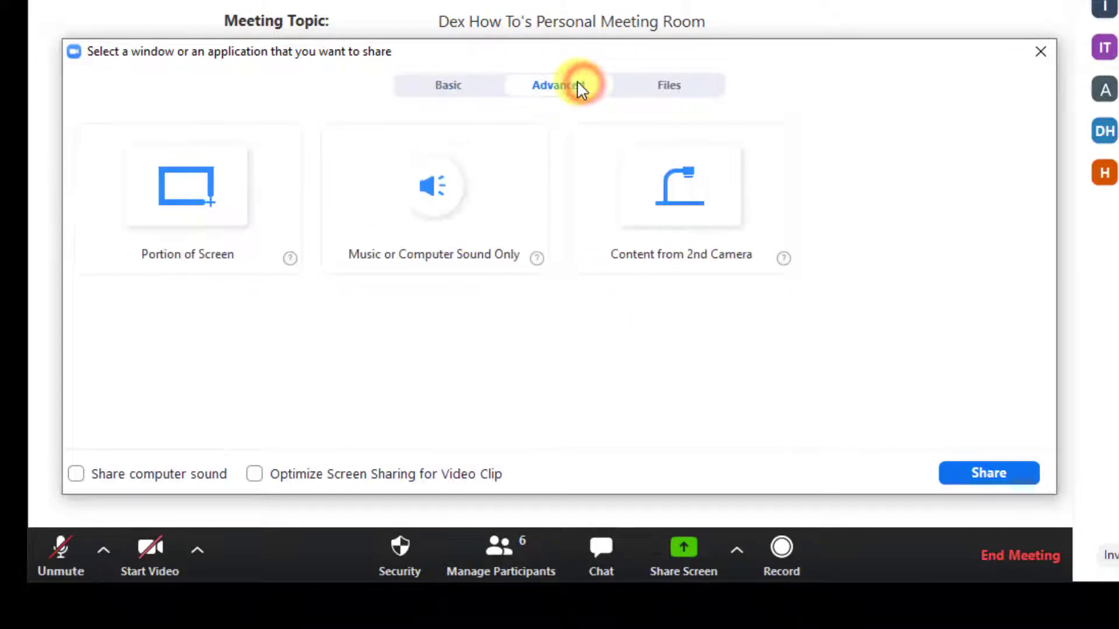
pyautogui.click(187, 198)
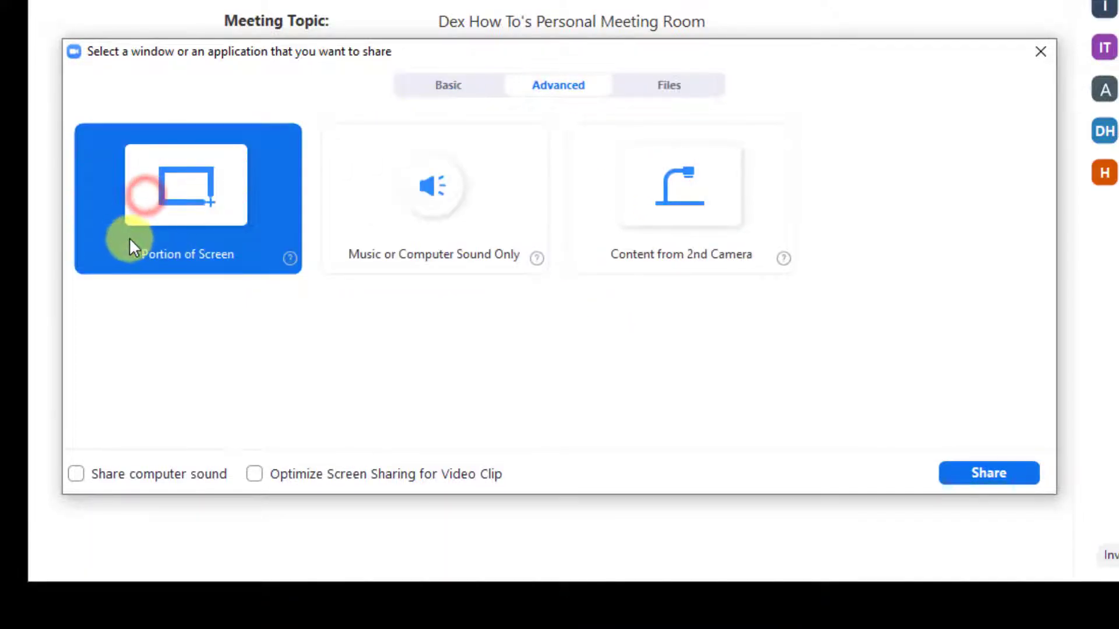
pyautogui.click(187, 199)
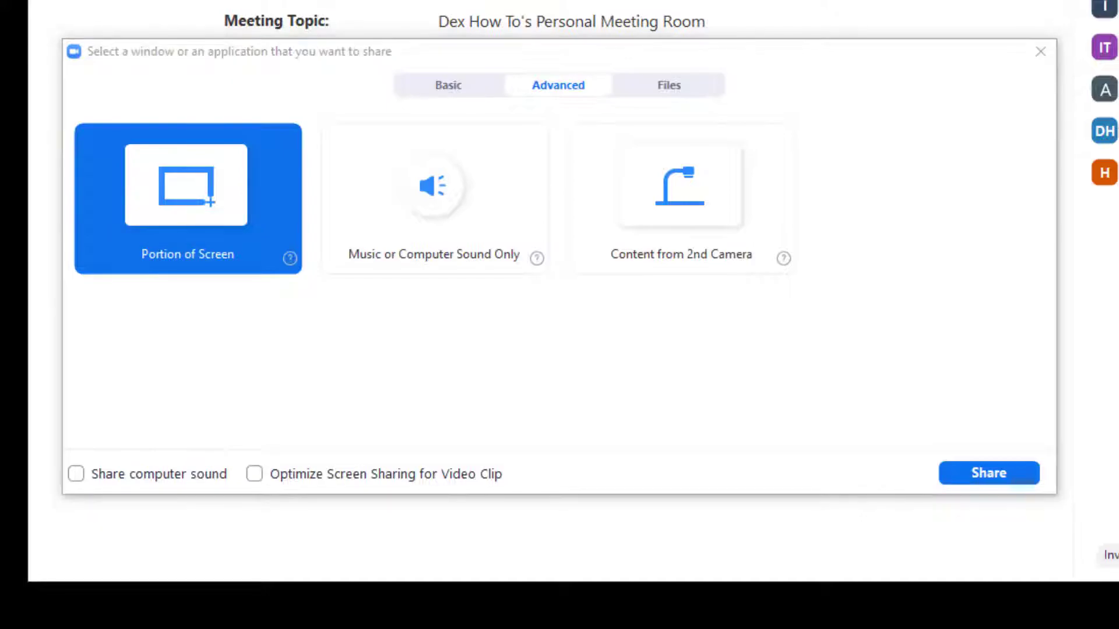
pyautogui.click(988, 473)
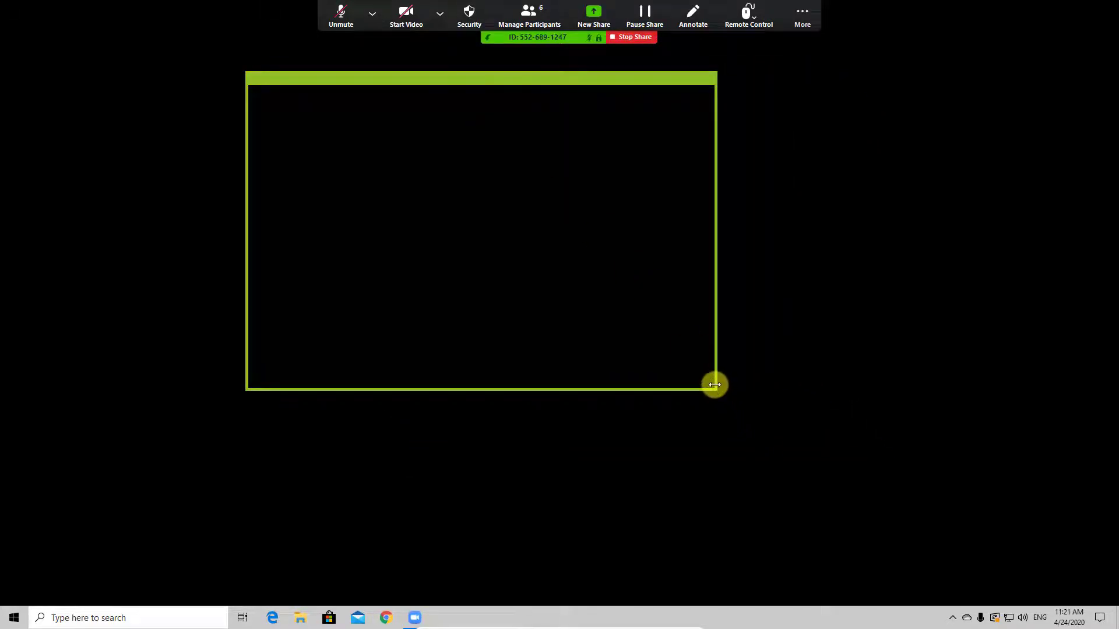
# Shrink the green share frame to a smaller box and bring File Explorer up inside it.
pyautogui.moveTo(714, 385); pyautogui.dragTo(1029, 537)
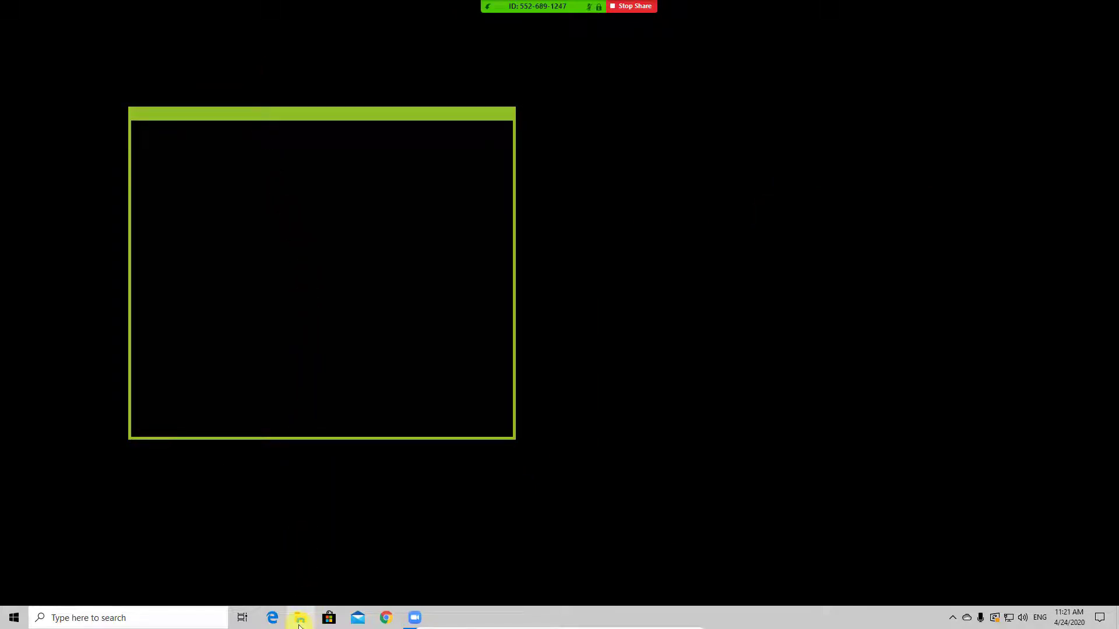
pyautogui.click(300, 618)
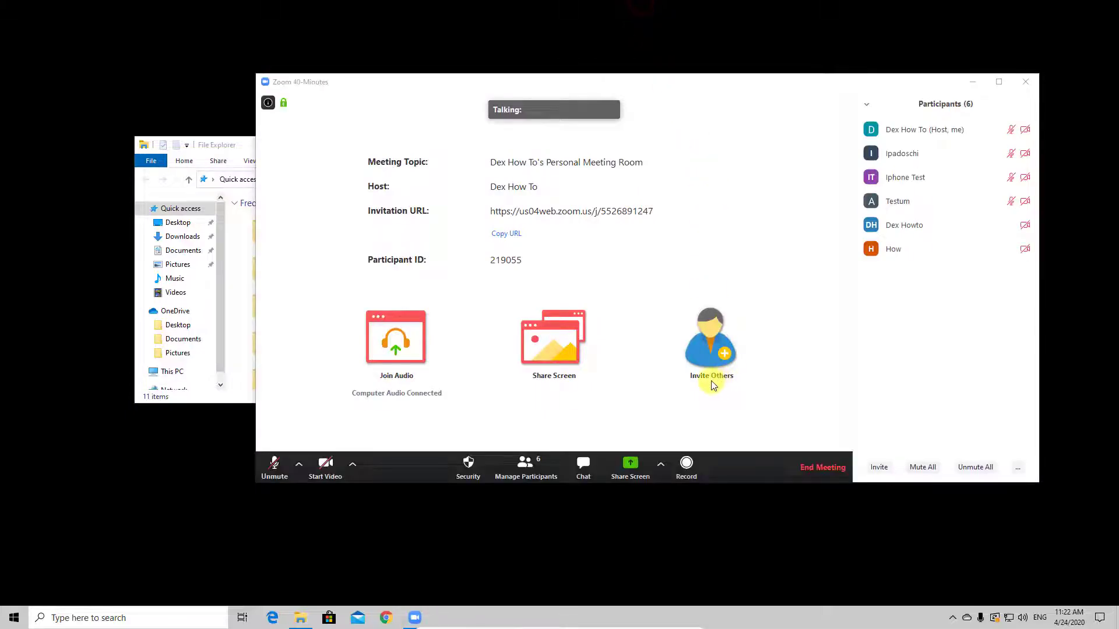
# Open Share Screen's Files options and choose Google Drive as the file source.
pyautogui.click(629, 467)
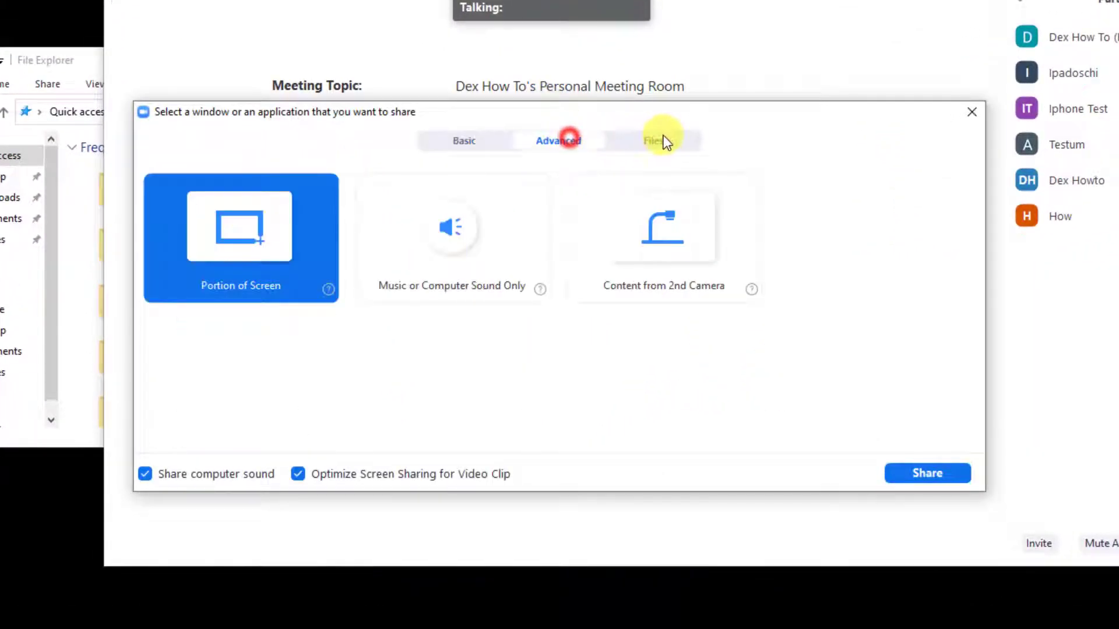
pyautogui.click(652, 141)
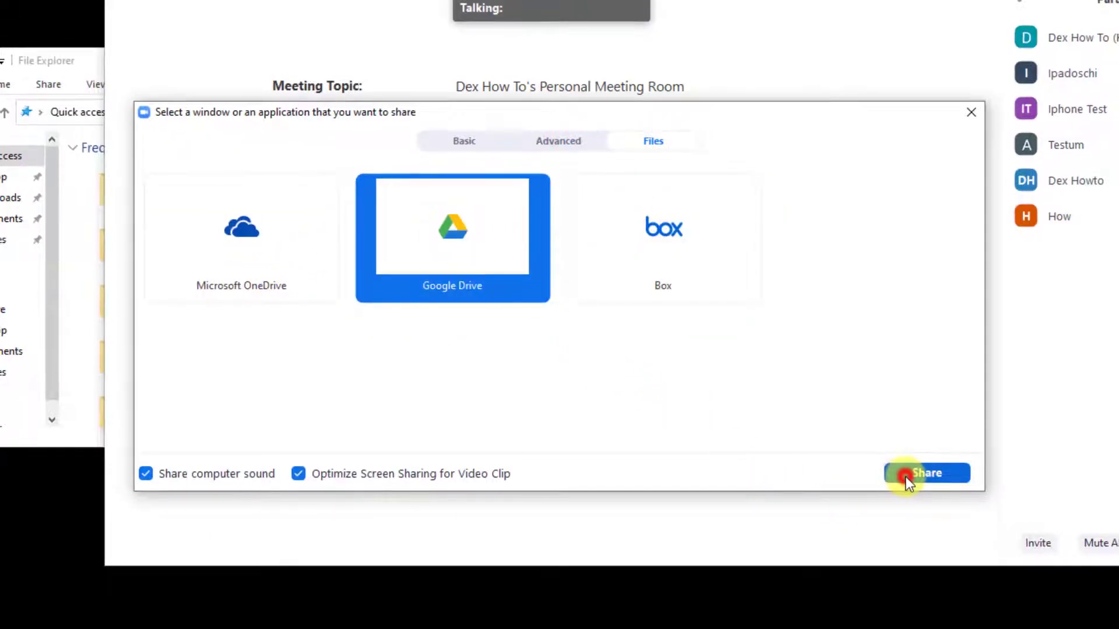
pyautogui.click(927, 473)
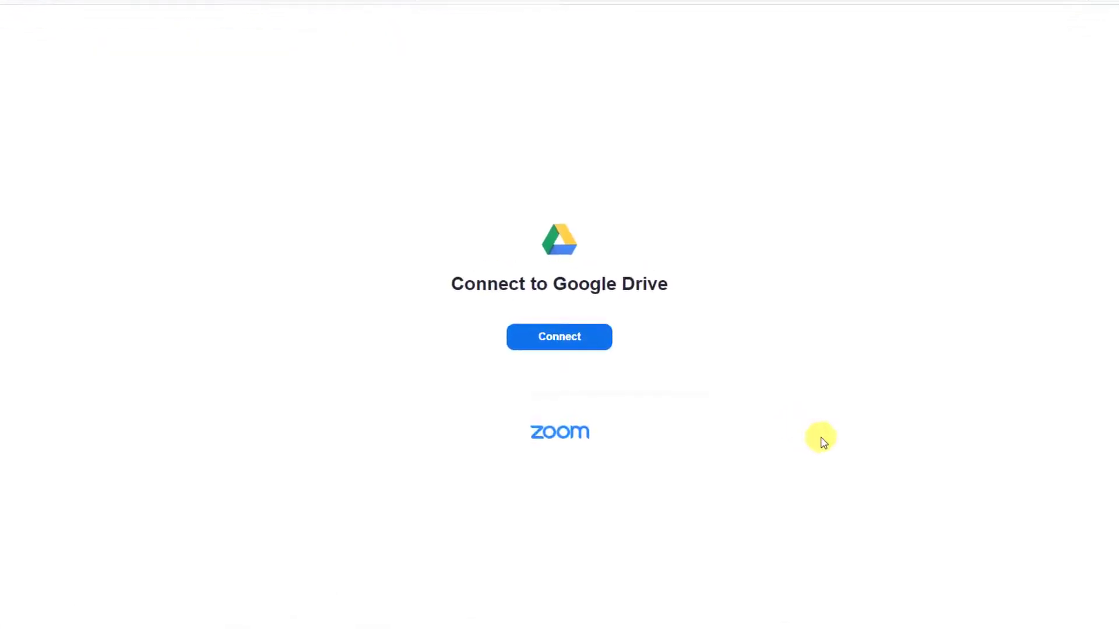
# Connect Google Drive, sign in to Zoom with Google and authorize Drive access.
pyautogui.click(559, 337)
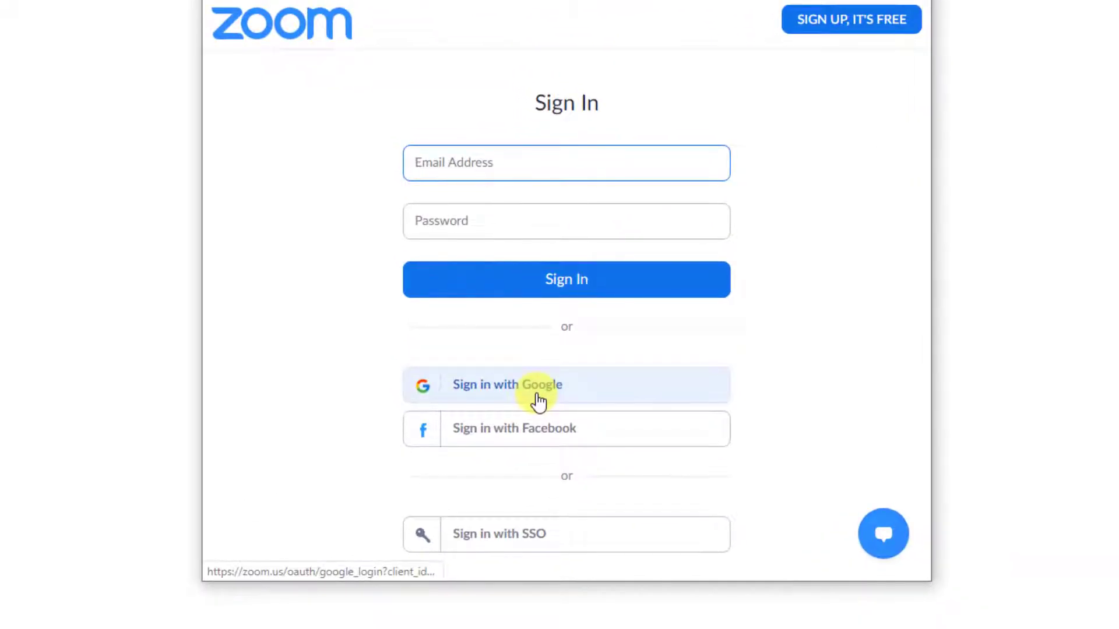
pyautogui.click(538, 399)
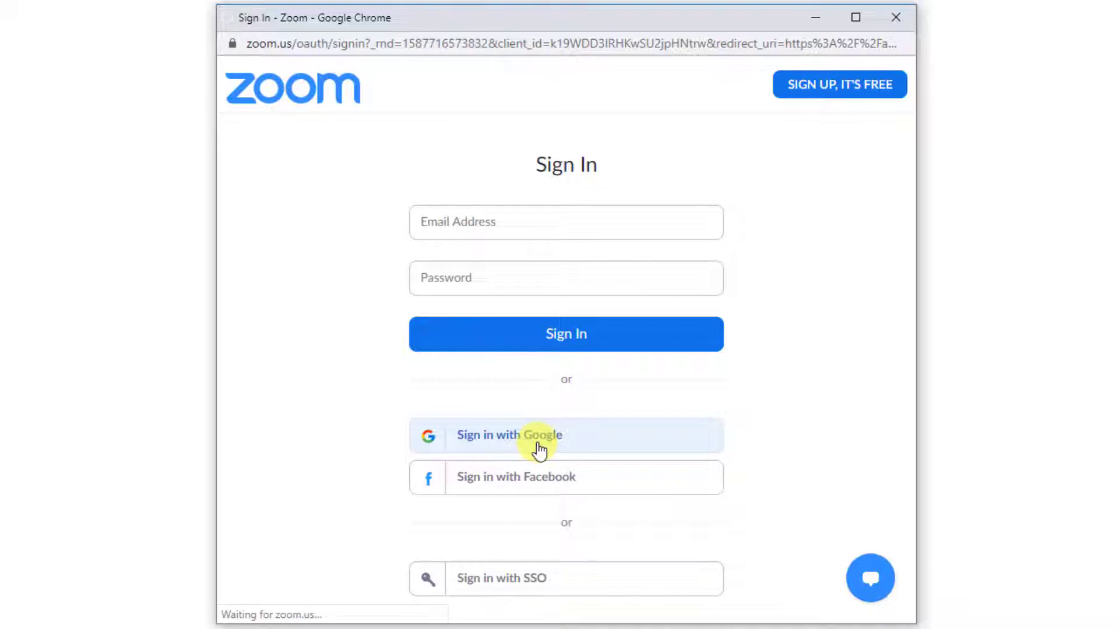
pyautogui.click(508, 435)
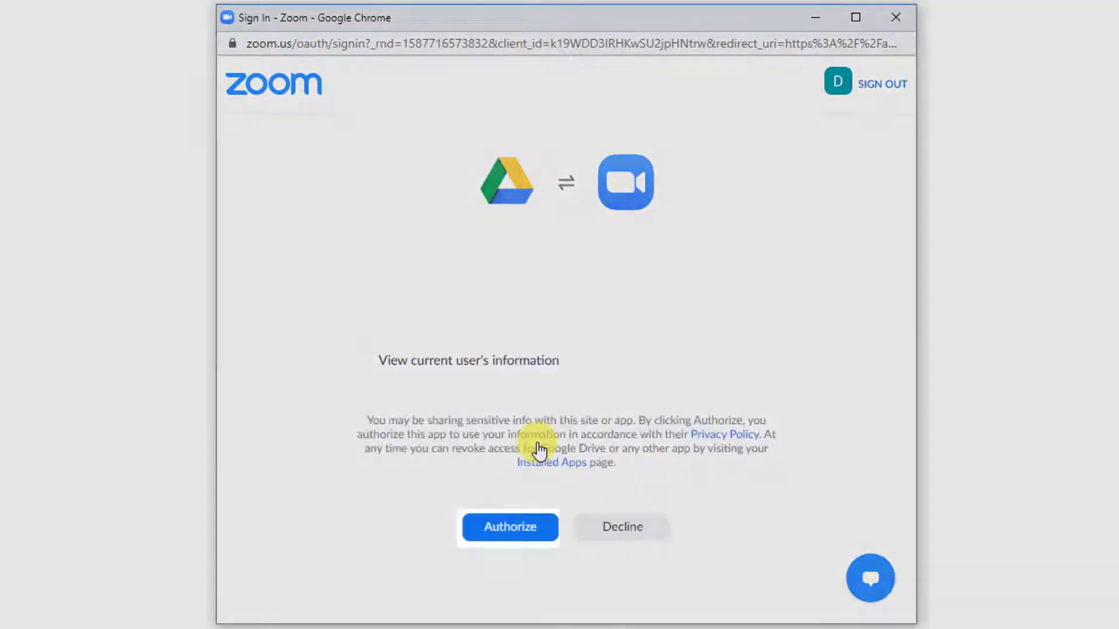
pyautogui.click(509, 527)
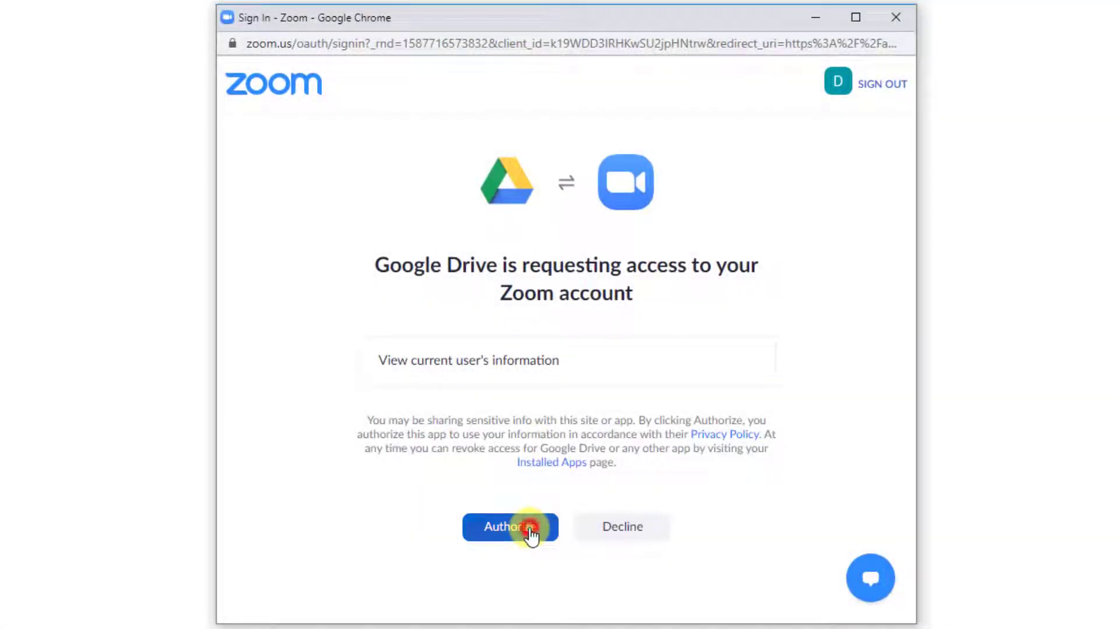
pyautogui.click(510, 527)
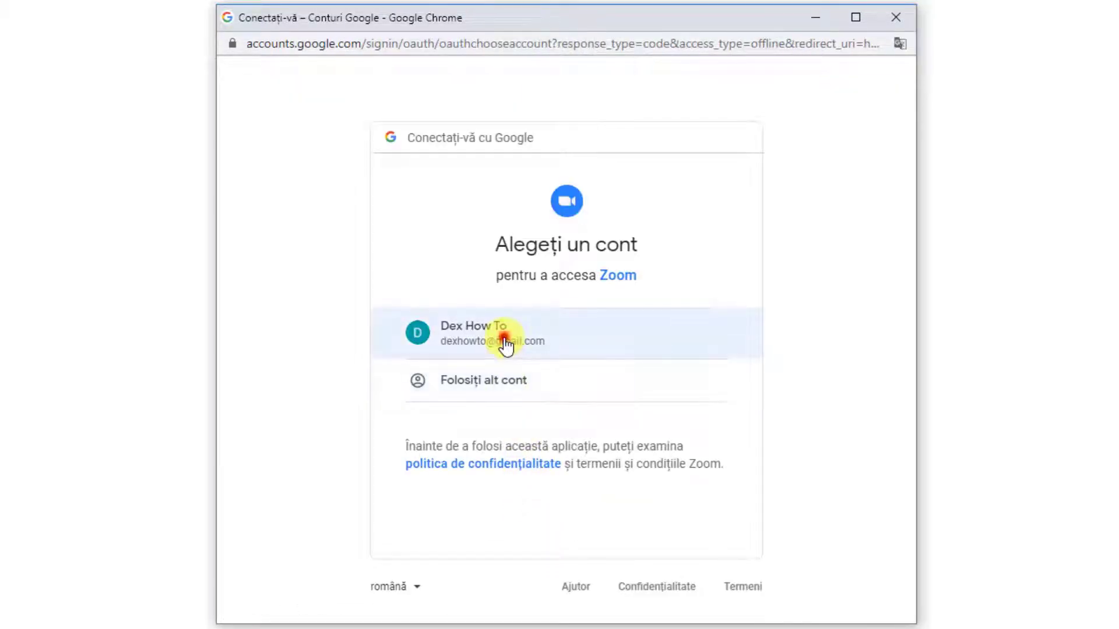
# Select the existing Google account and allow Zoom to manage the Drive files.
pyautogui.click(500, 336)
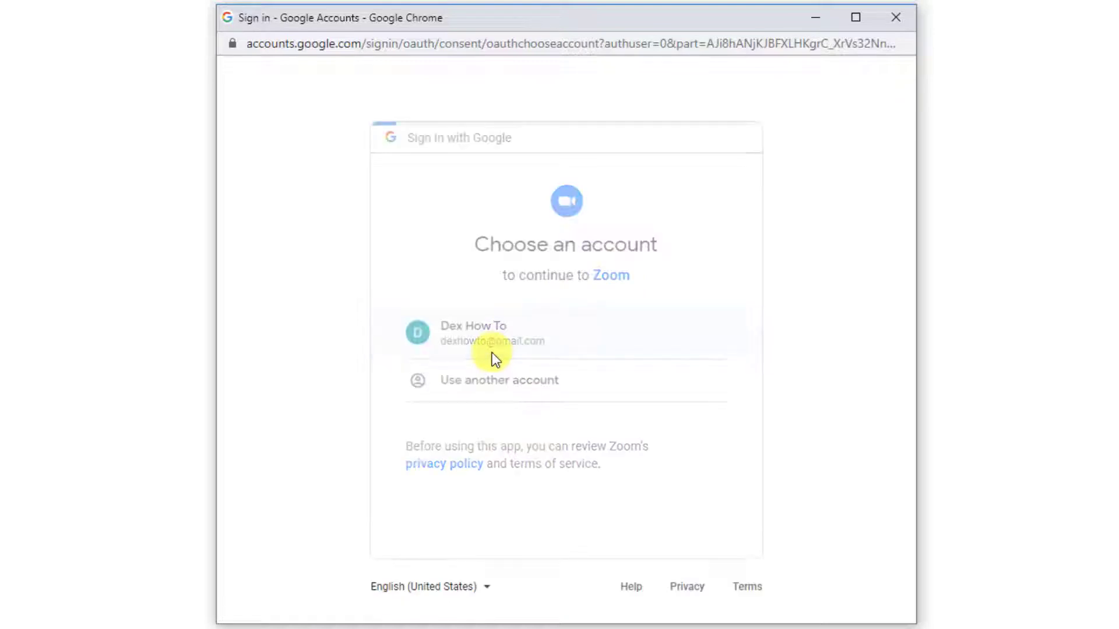
pyautogui.click(493, 333)
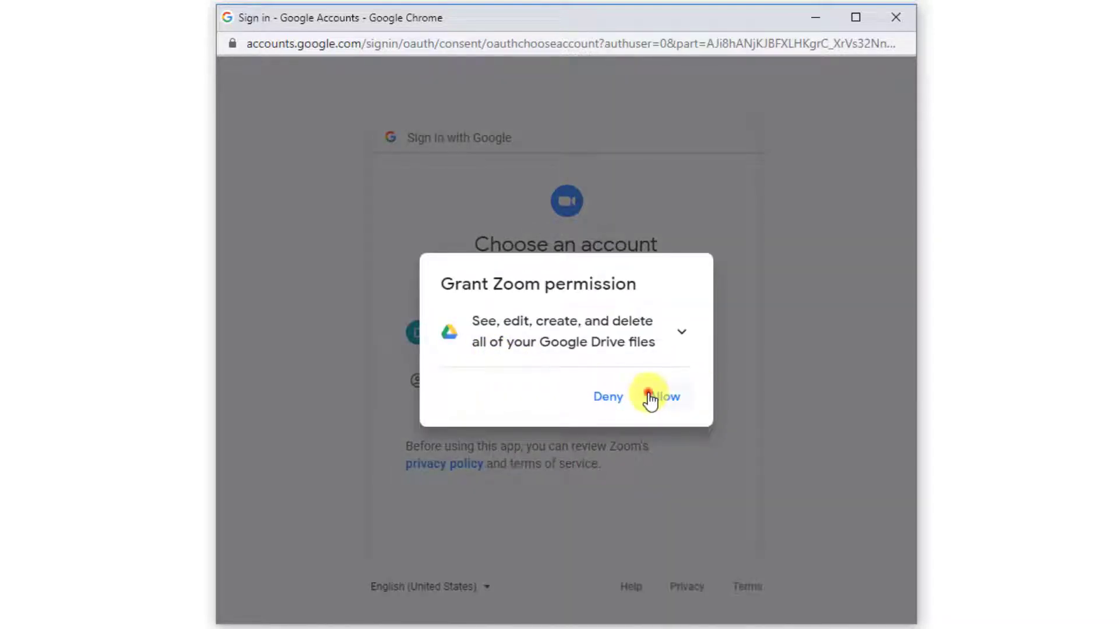
pyautogui.click(660, 397)
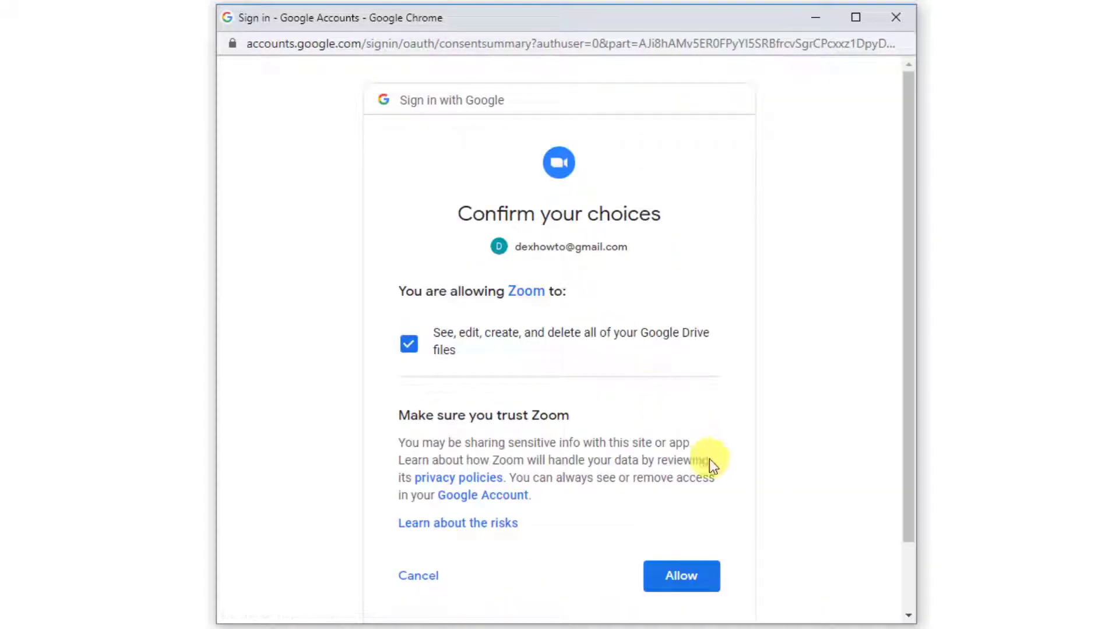
pyautogui.click(680, 576)
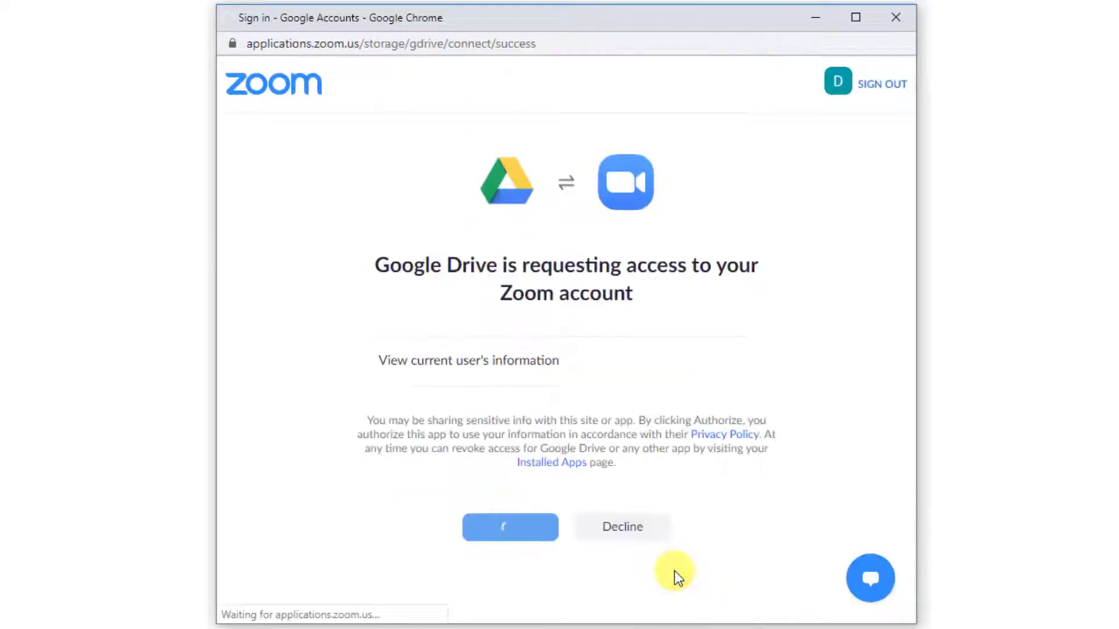
pyautogui.click(510, 527)
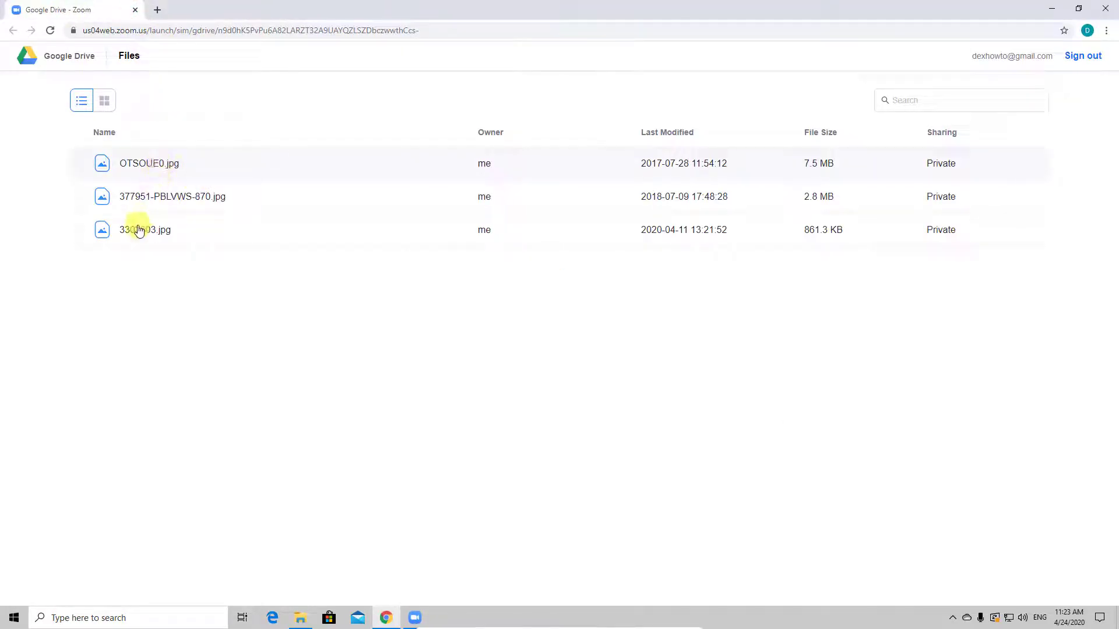
# Share the OTSOUE0.jpg photo from Google Drive, letting the browser launch Zoom.
pyautogui.click(150, 162)
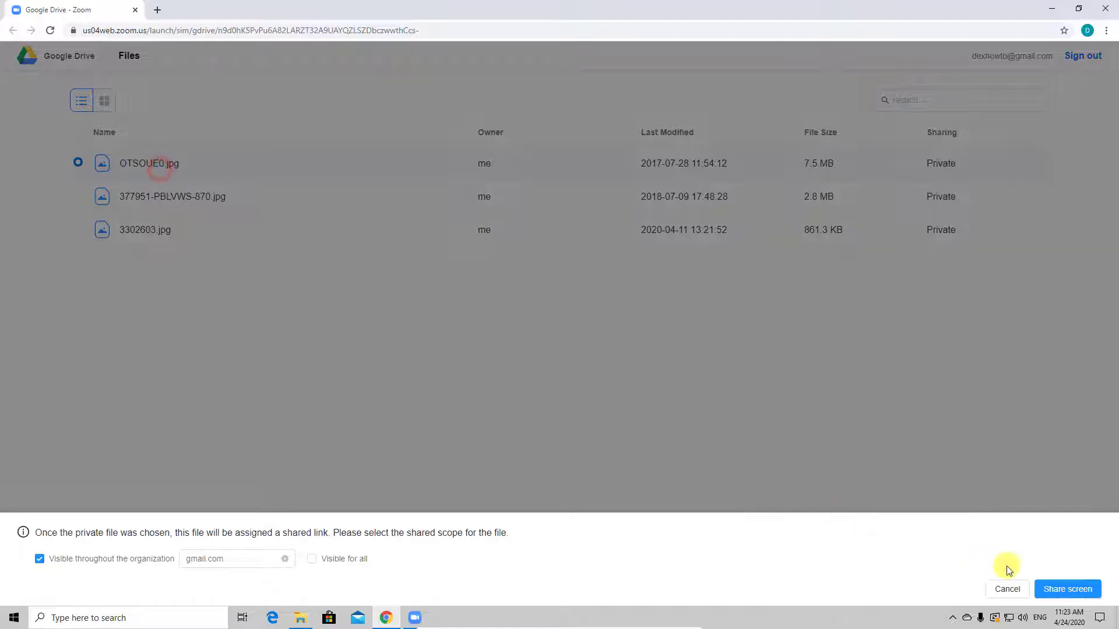
pyautogui.click(1067, 589)
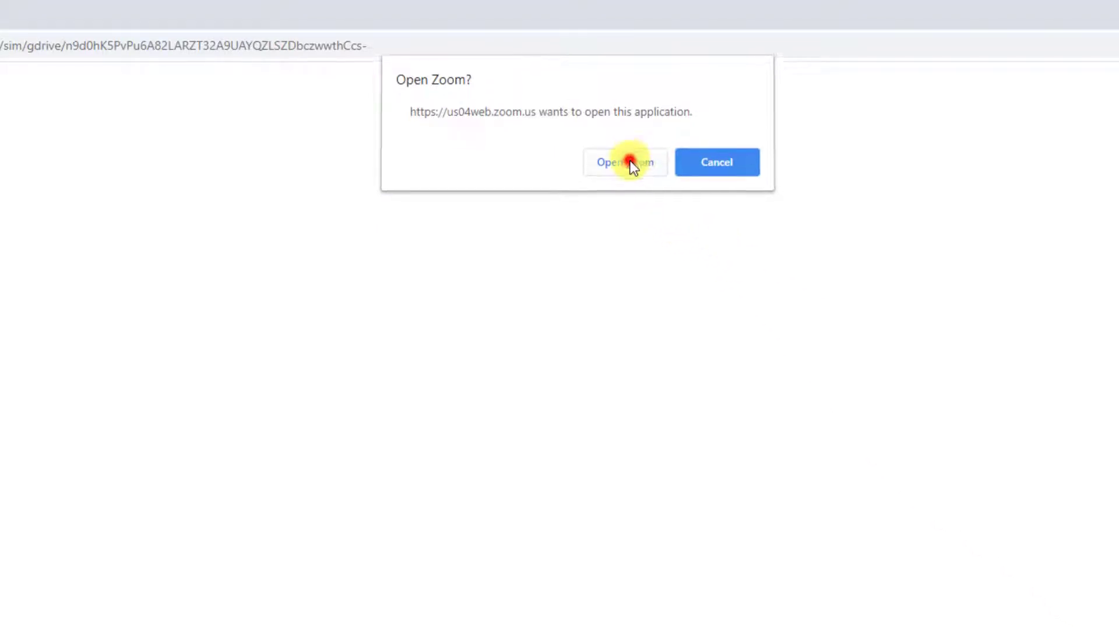
pyautogui.click(624, 162)
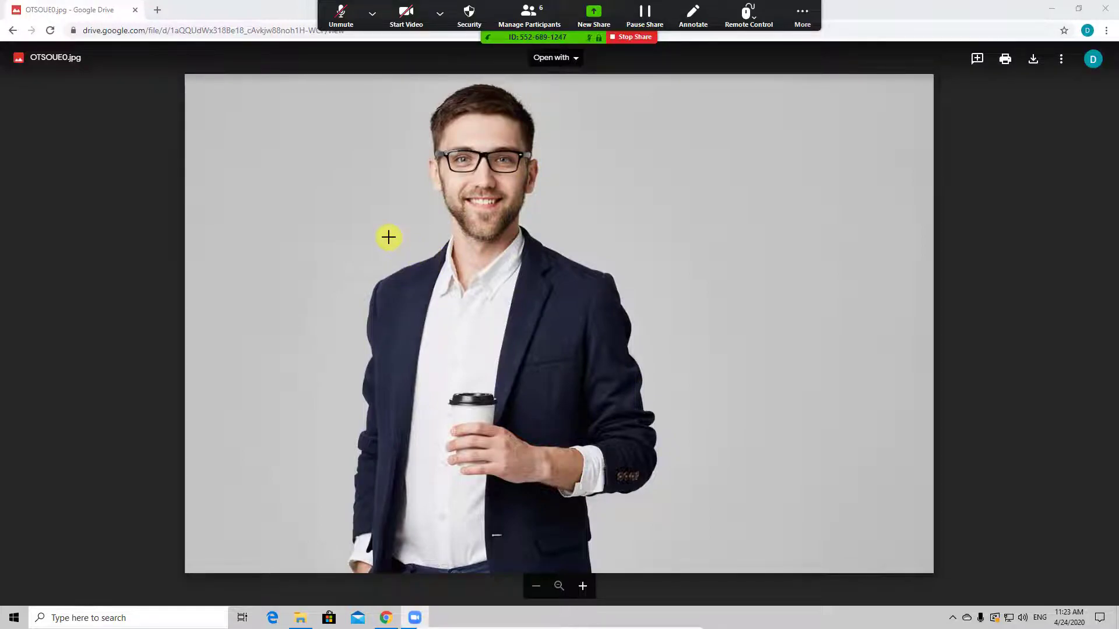
pyautogui.moveTo(618, 152)
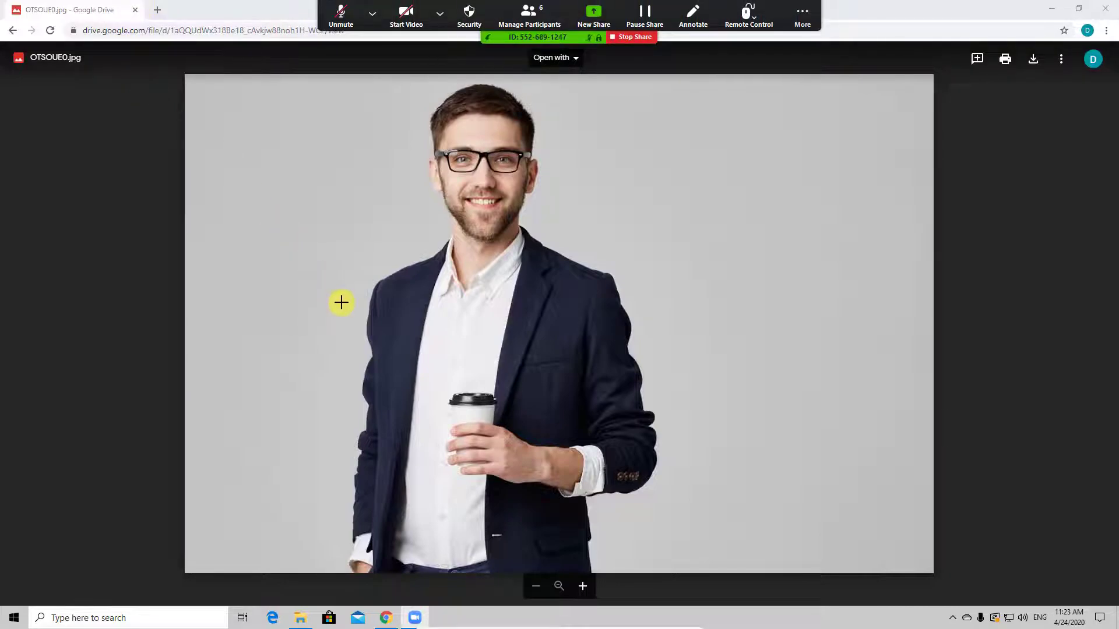
pyautogui.moveTo(345, 258)
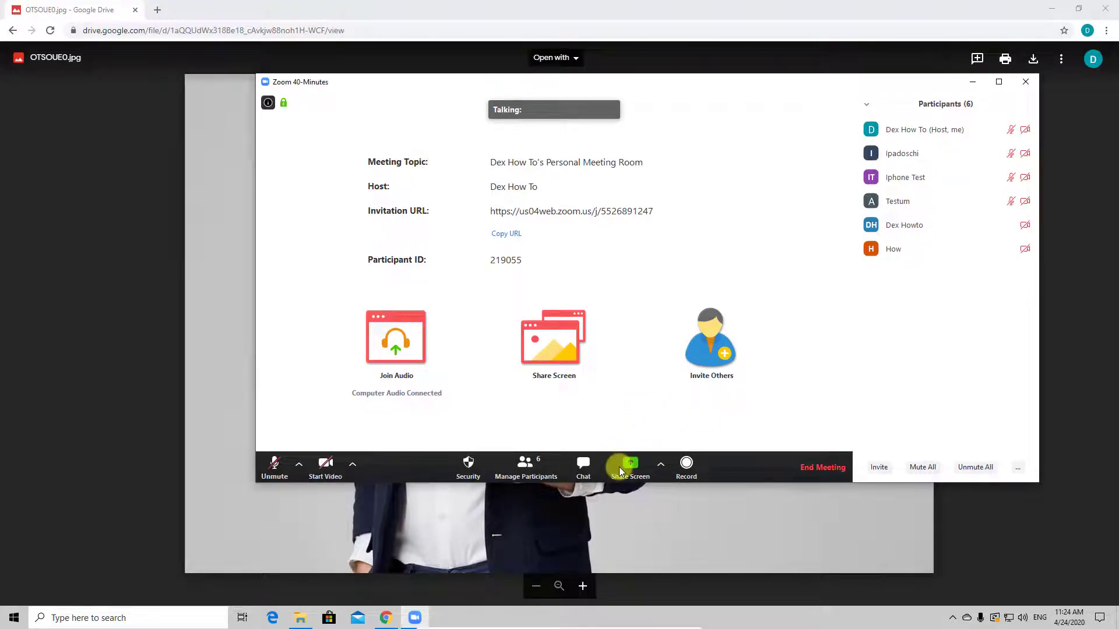
# Share only the 'OTSOUE0.jpg - Google Drive - Google Chrome' window from the Basic options.
pyautogui.click(629, 467)
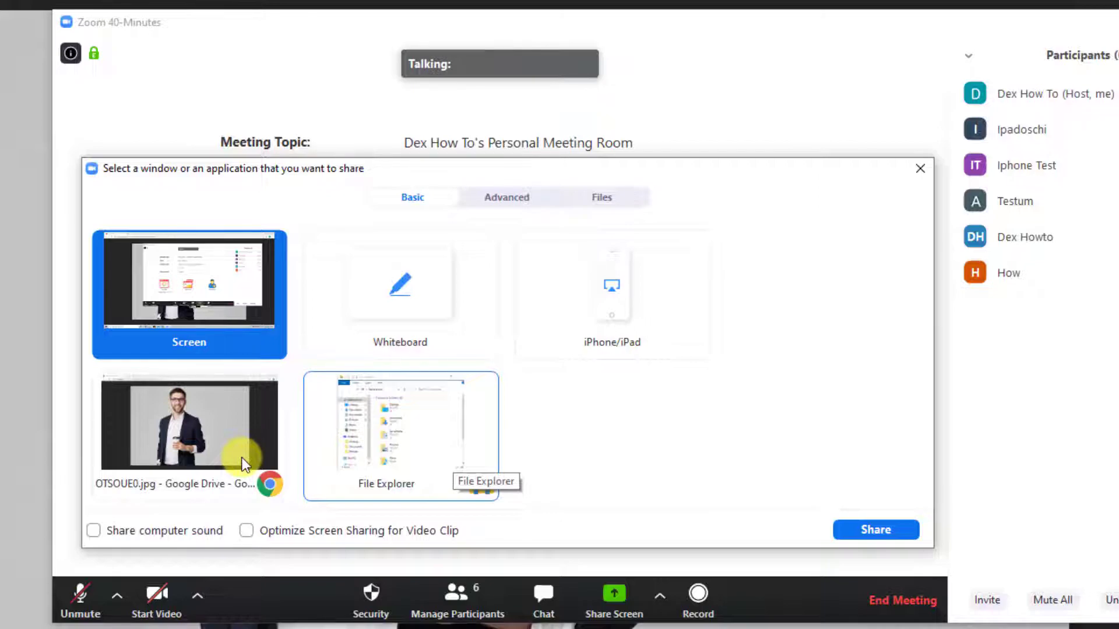
pyautogui.click(188, 422)
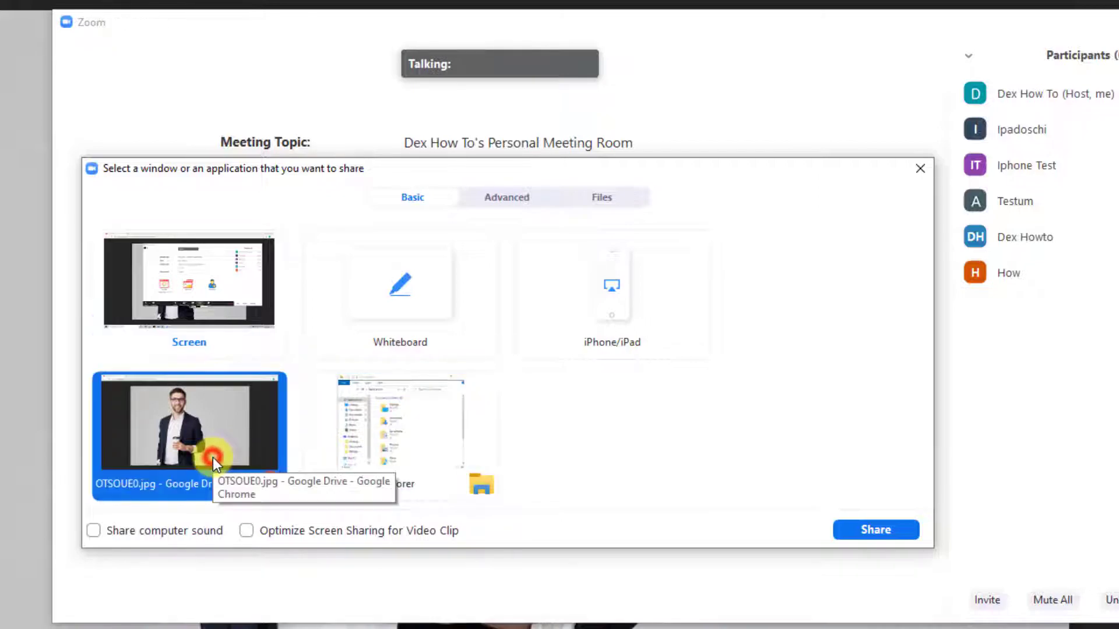
pyautogui.click(874, 530)
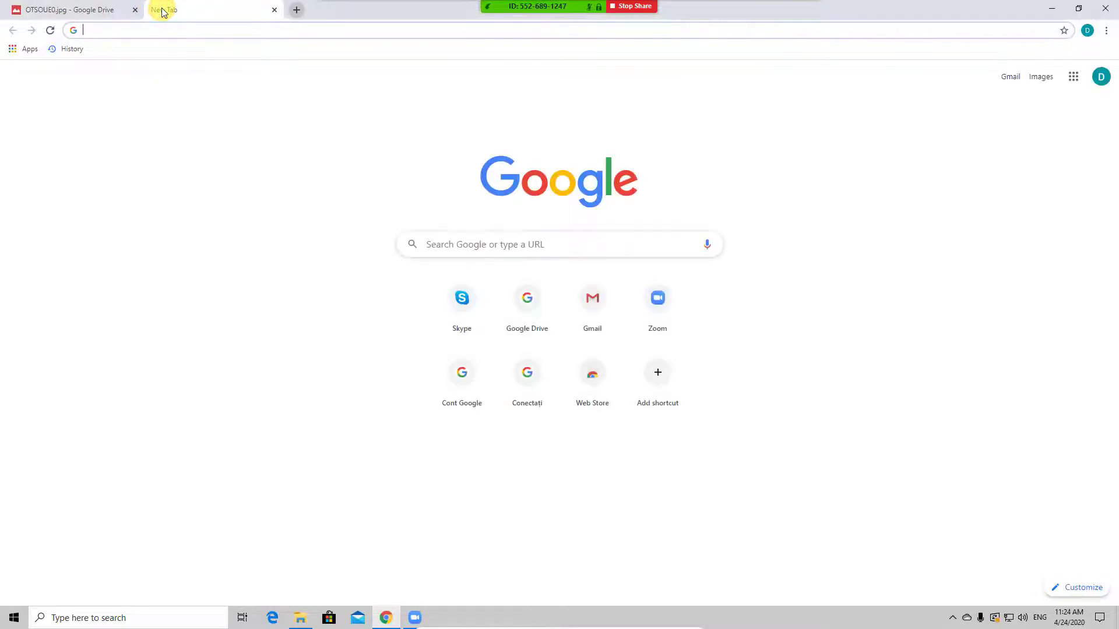
# Bring Chrome's empty New Tab to the front while the window share continues.
pyautogui.click(67, 9)
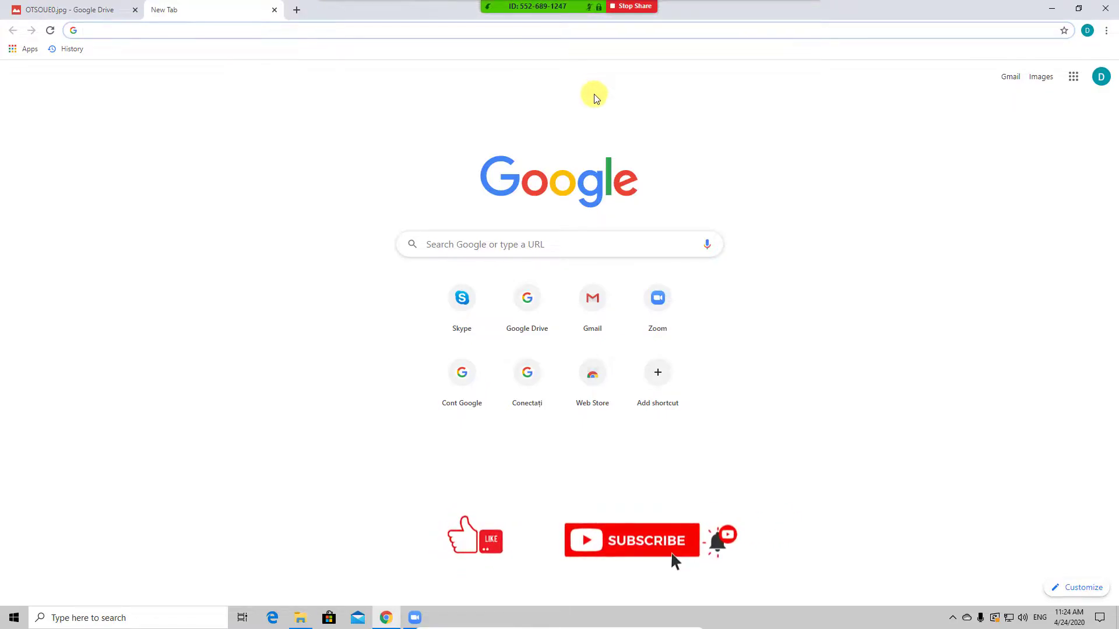
pyautogui.moveTo(631, 6)
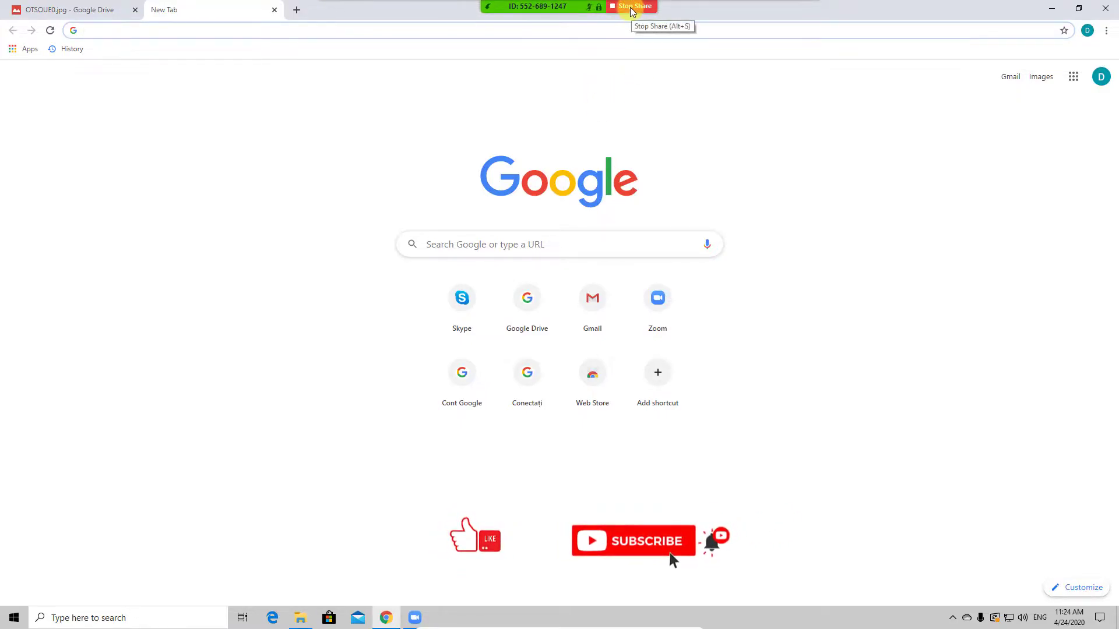